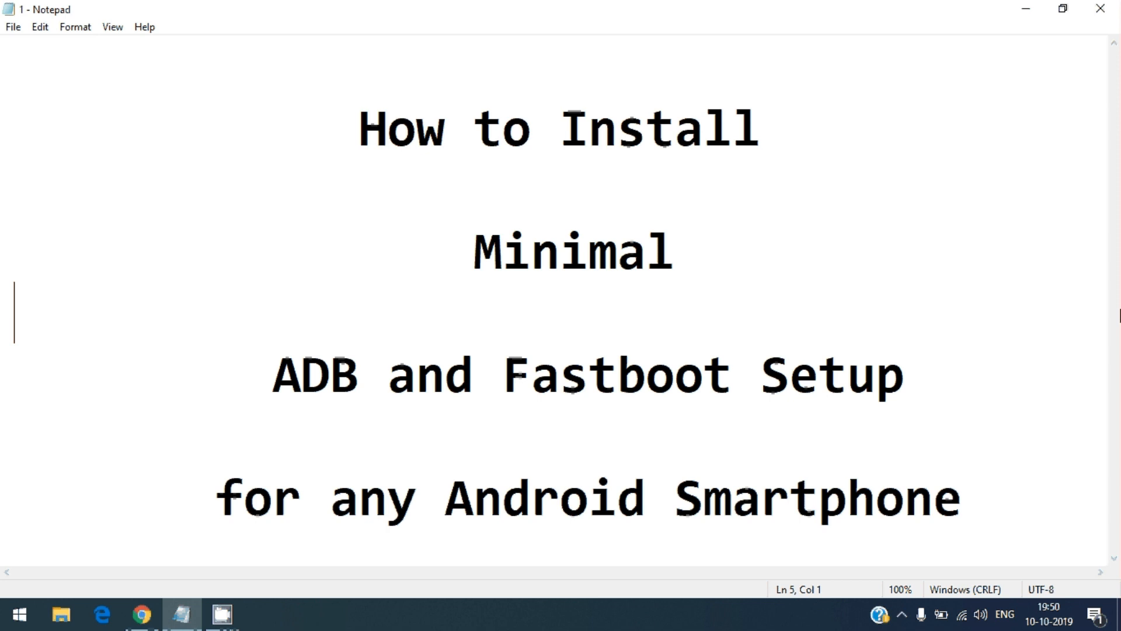
mouse_move(469, 258)
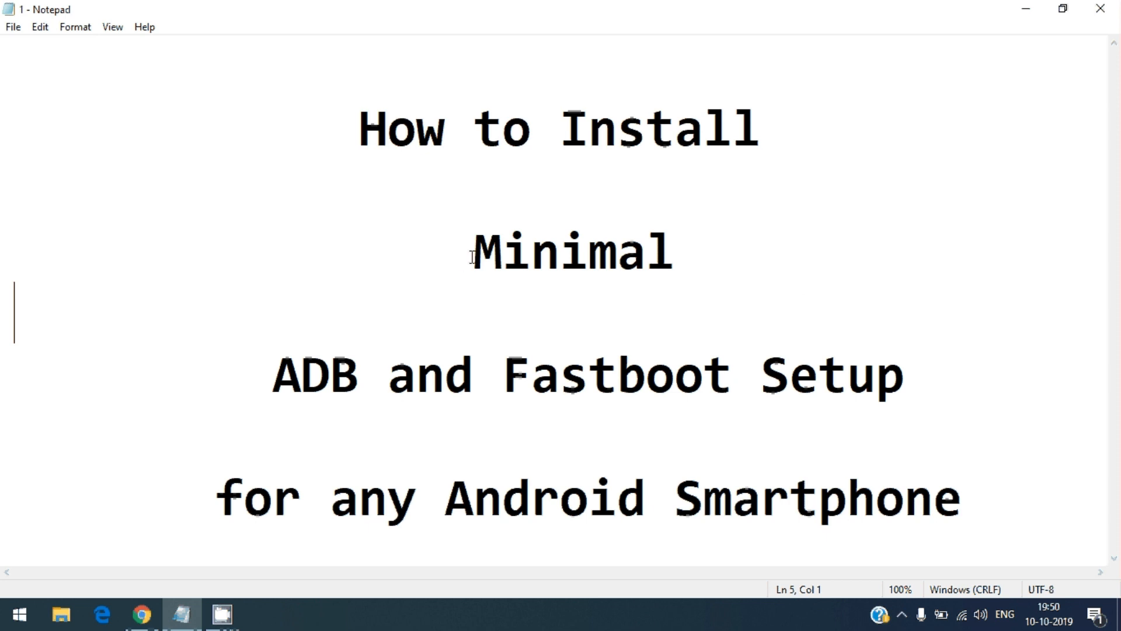
mouse_move(808, 303)
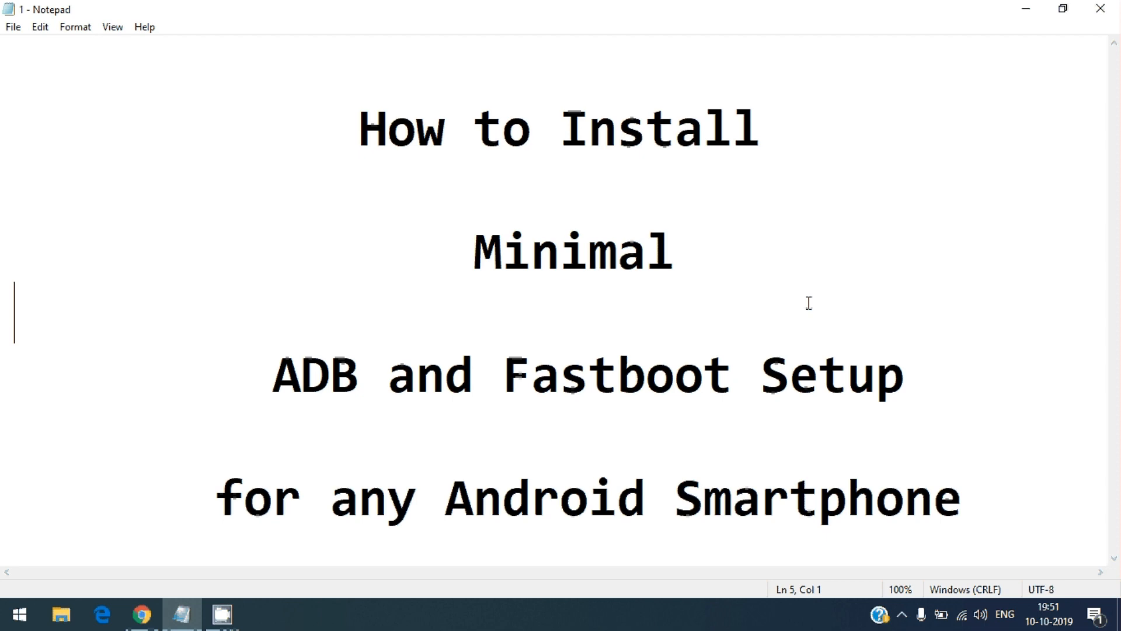
mouse_move(561, 346)
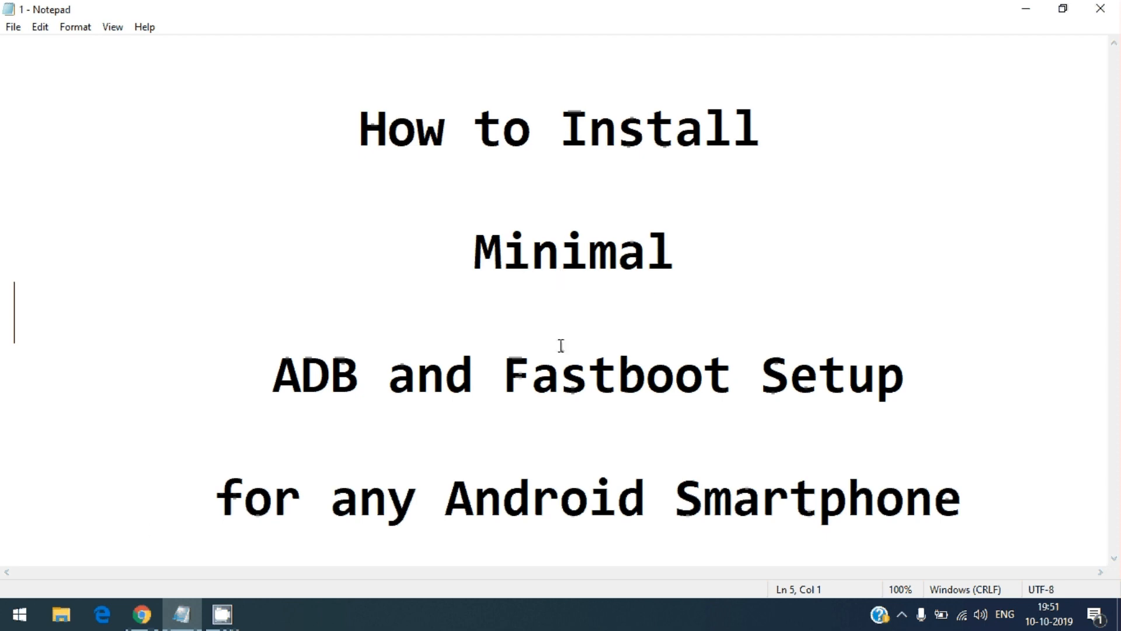
mouse_move(143, 614)
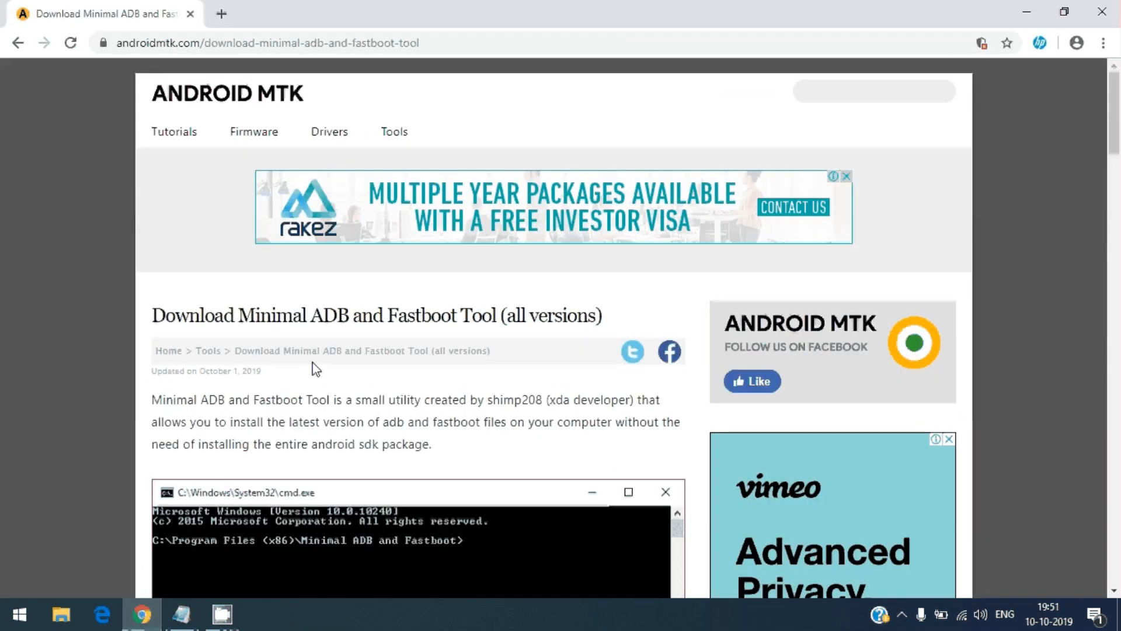
mouse_move(334, 293)
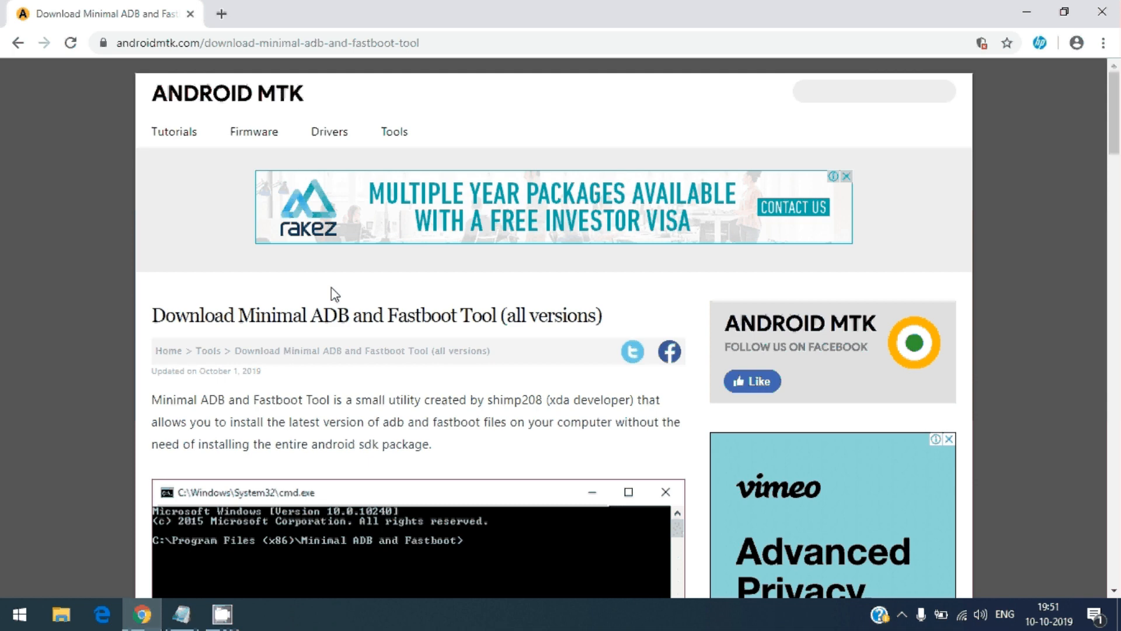
mouse_move(142, 614)
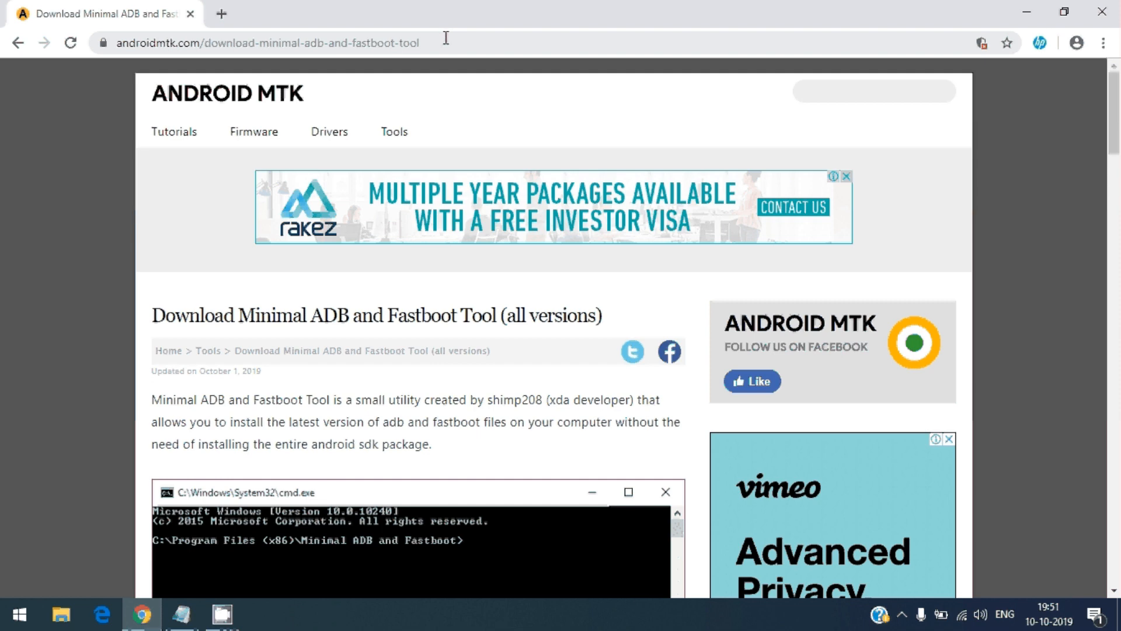
- Select the androidmtk.com Minimal ADB and Fastboot download page URL in Chrome's address bar
left_click(268, 42)
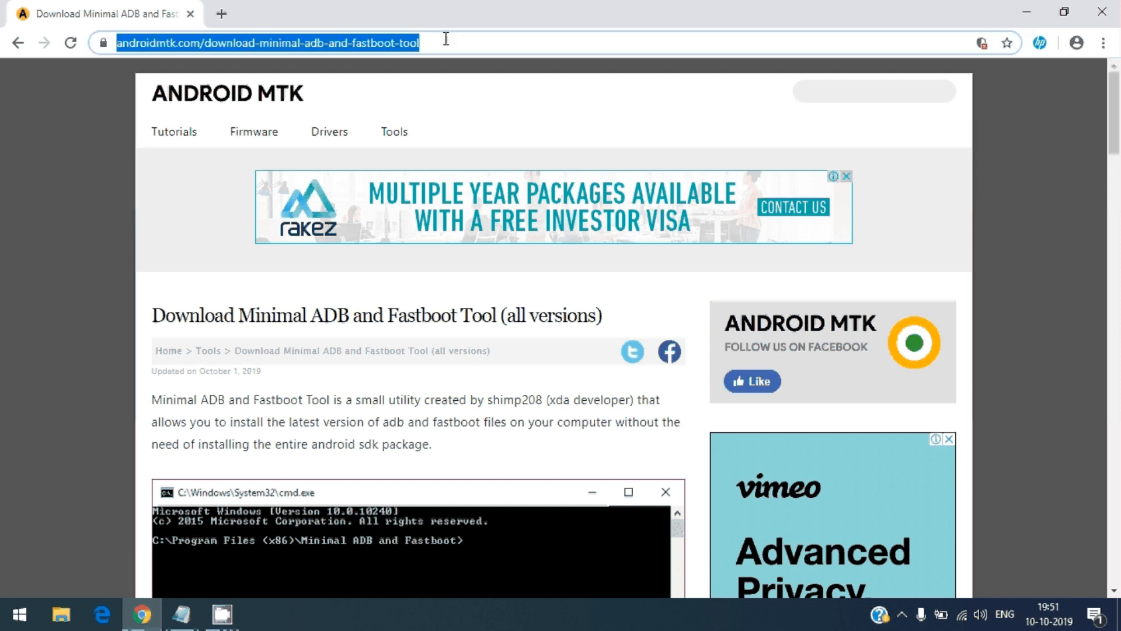
mouse_move(446, 163)
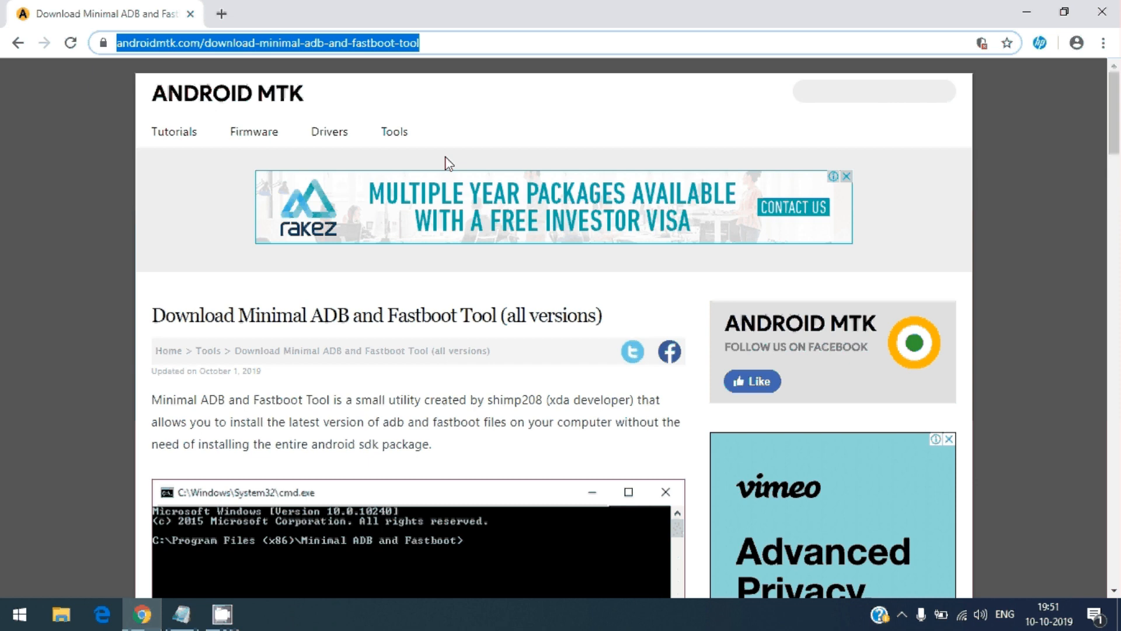
mouse_move(188, 86)
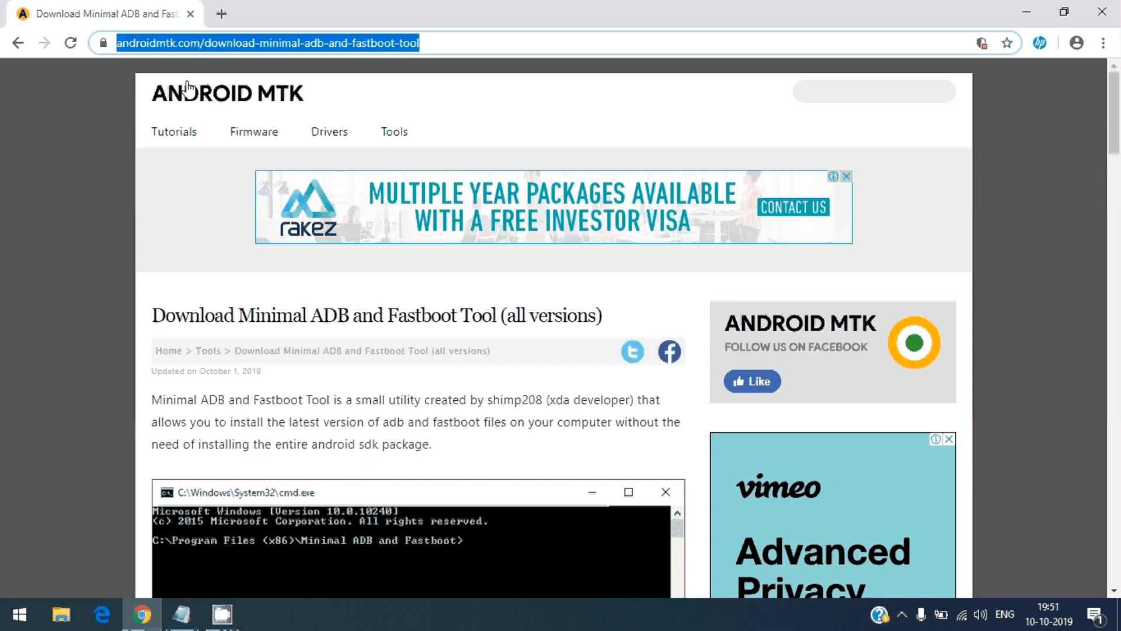
mouse_move(452, 52)
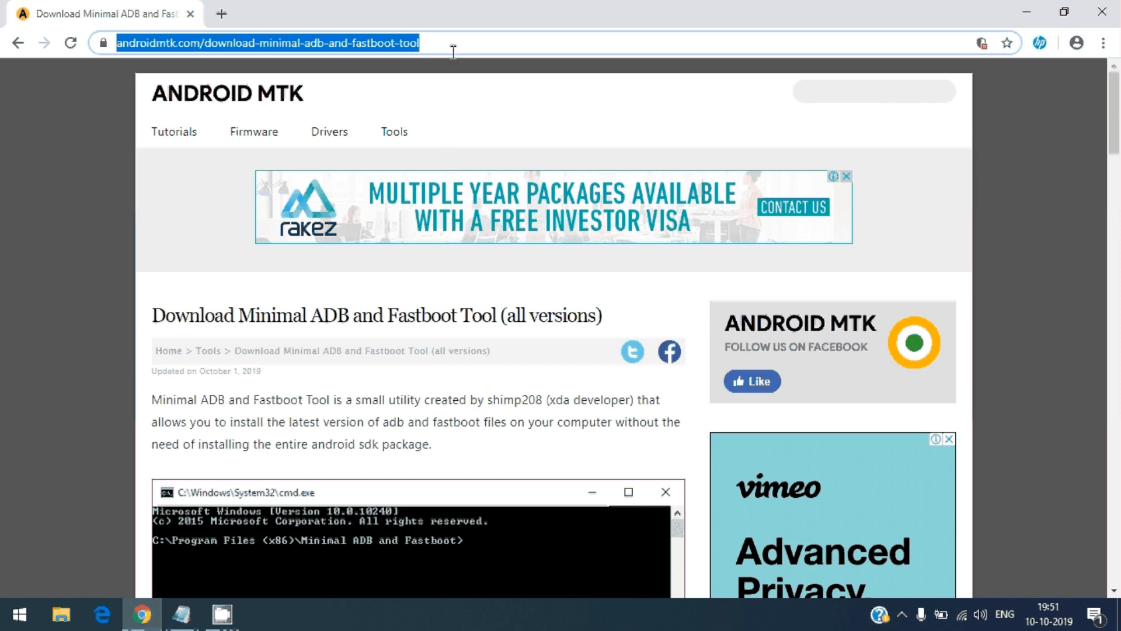
mouse_move(471, 309)
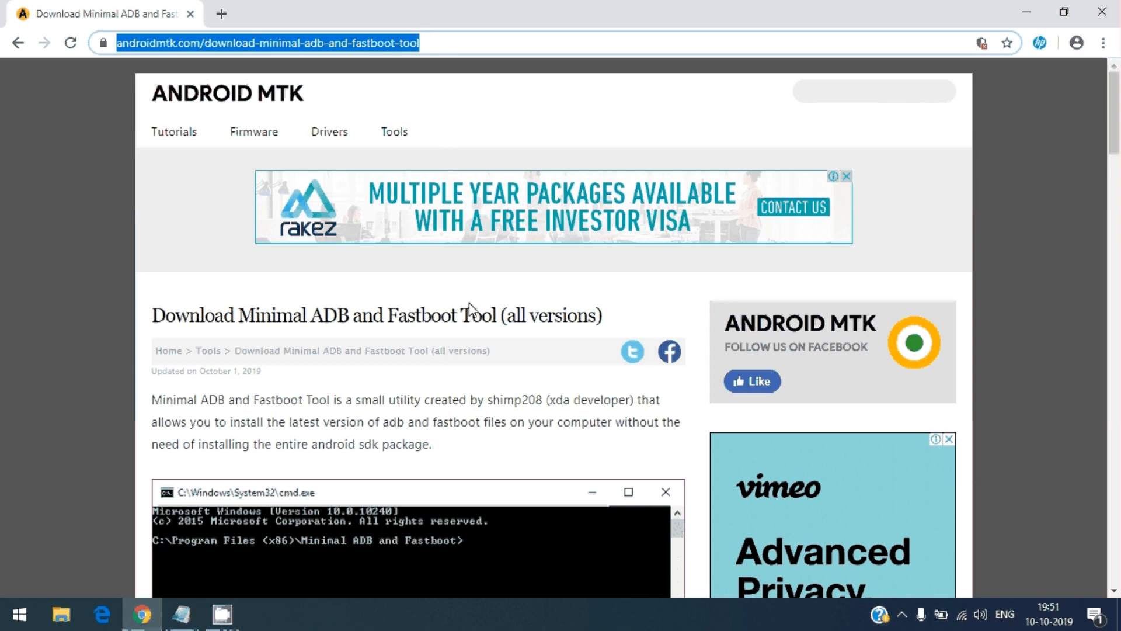
- Scroll the androidmtk page down to the version buttons, showing v1.4.3 marked latest
scroll("down", 3)
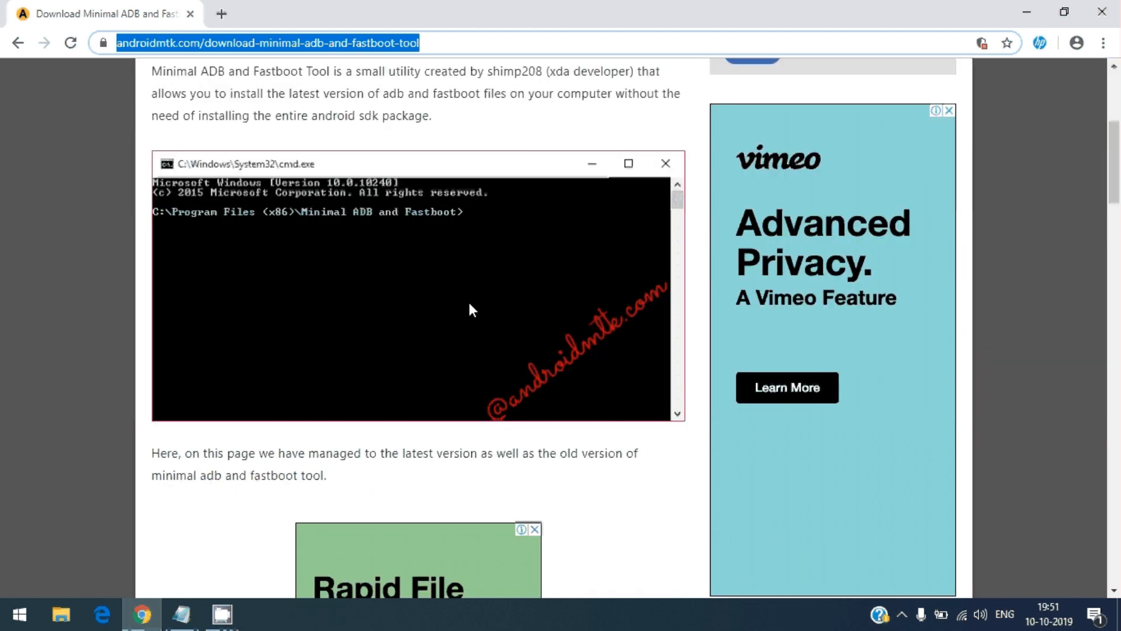
scroll("down", 3)
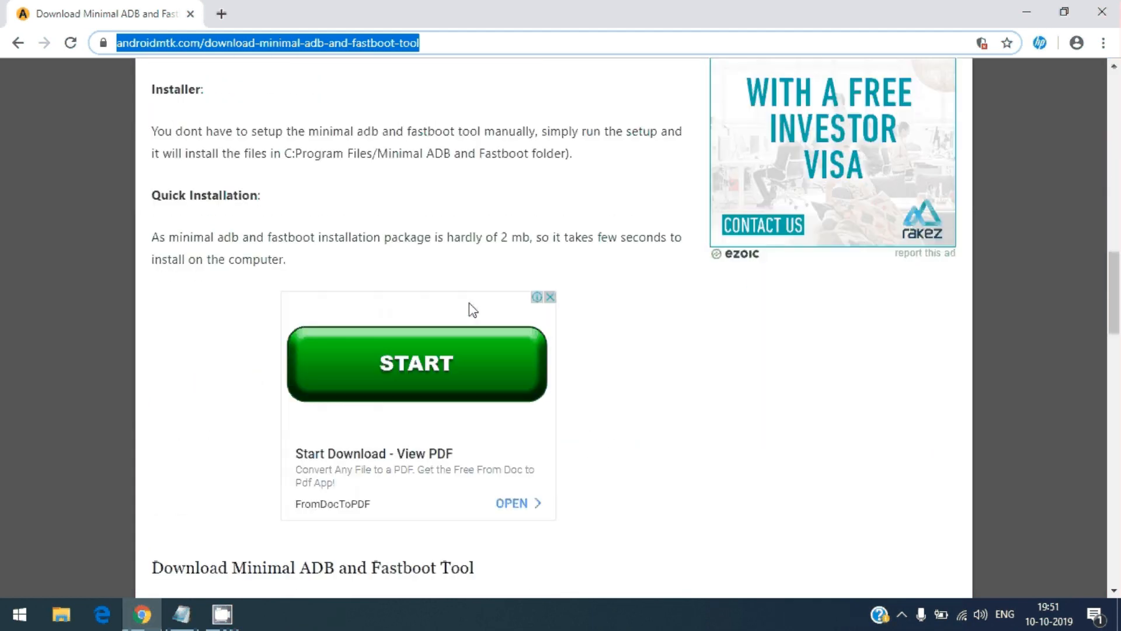
scroll("down", 3)
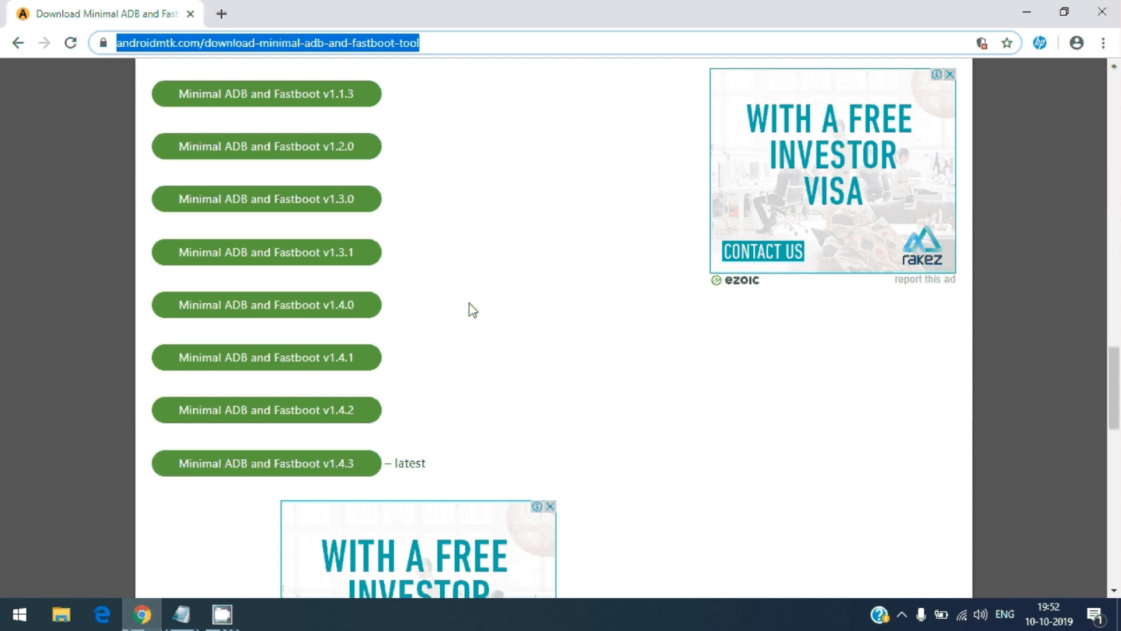
scroll("down", 3)
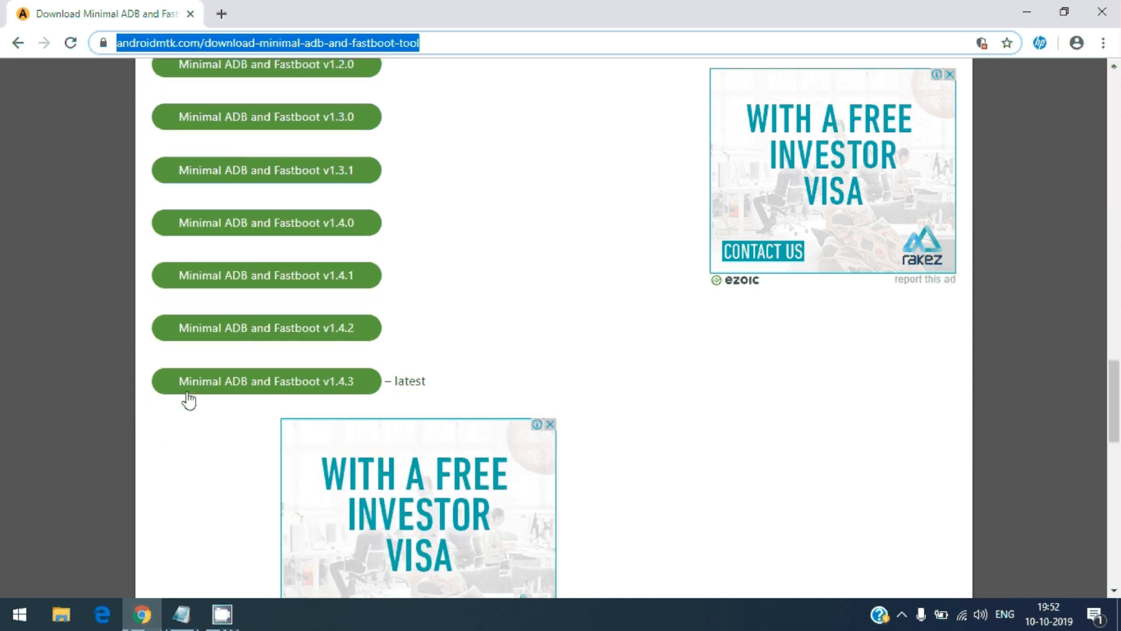
mouse_move(225, 395)
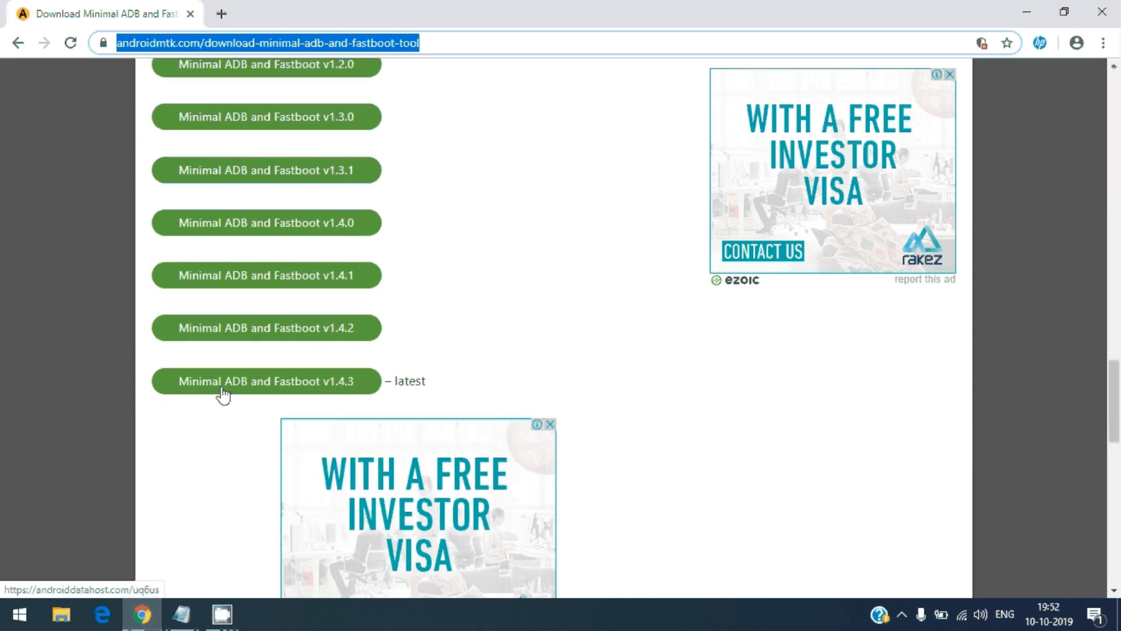
mouse_move(335, 391)
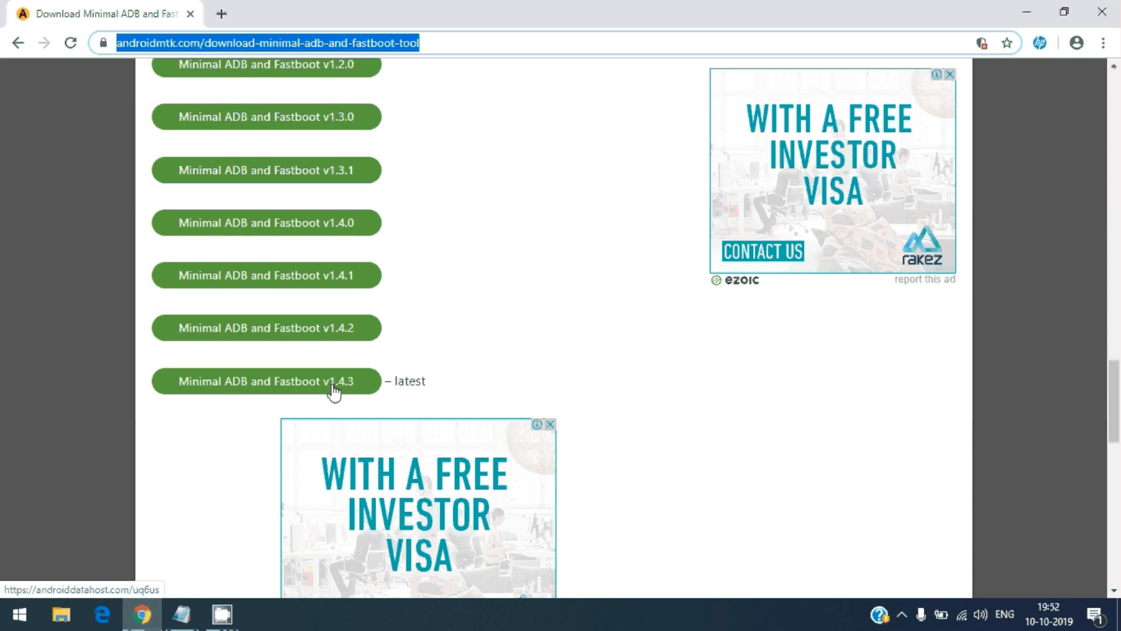
mouse_move(454, 391)
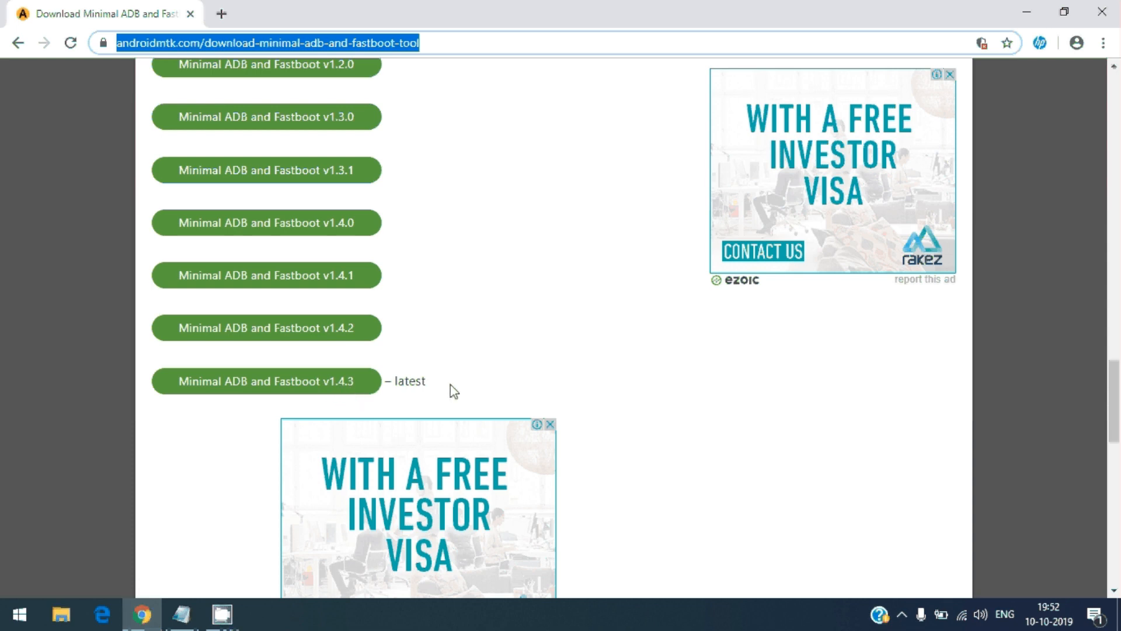
mouse_move(339, 402)
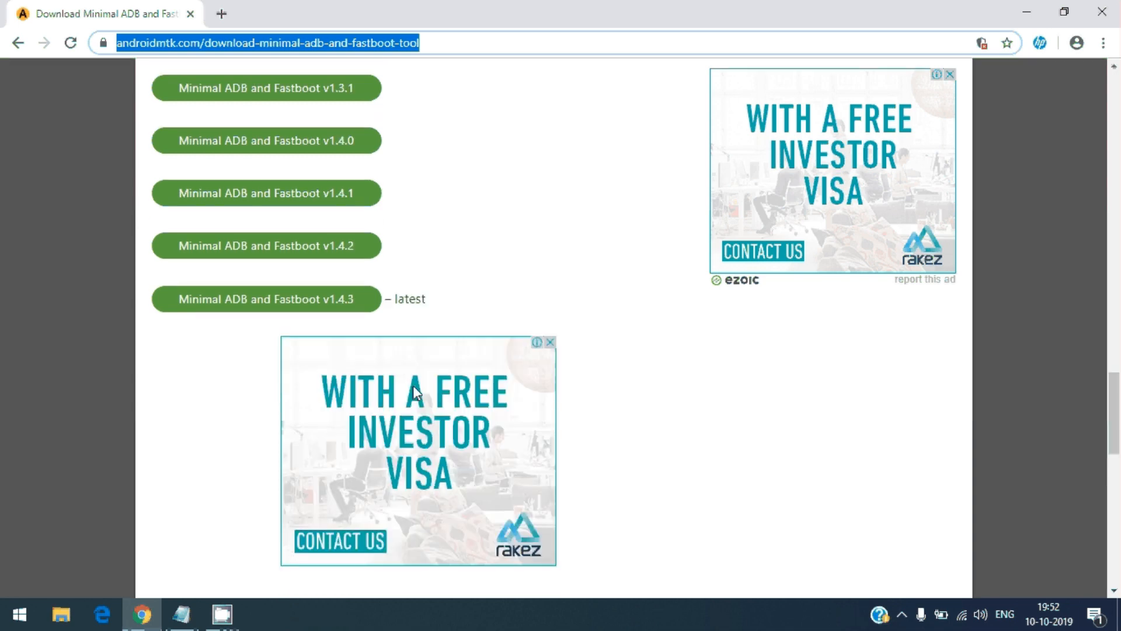
mouse_move(354, 353)
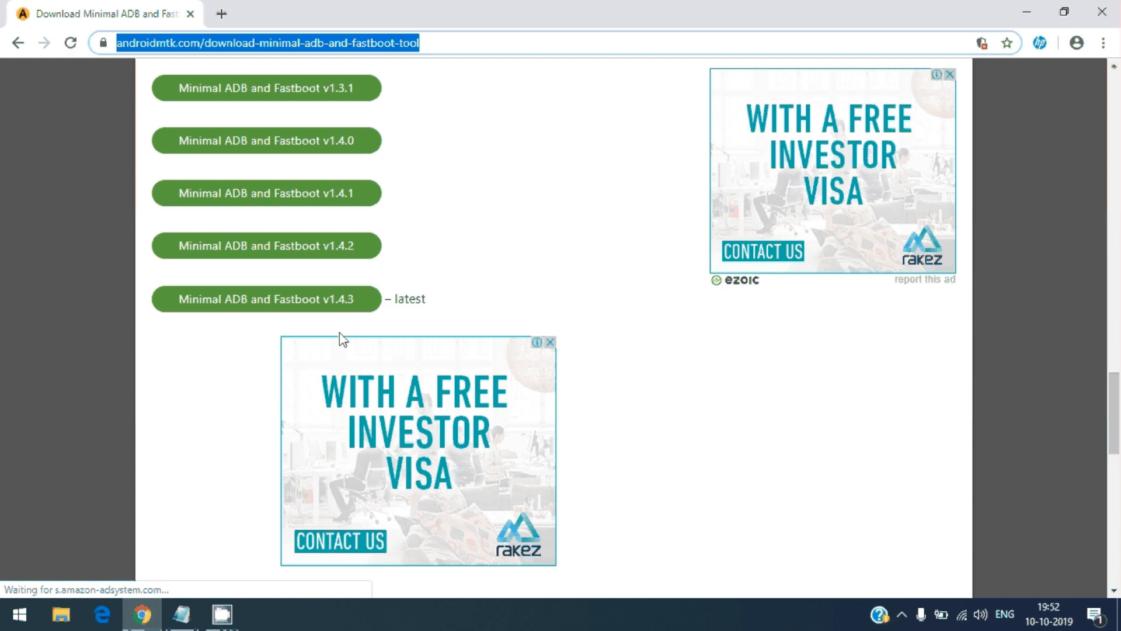
mouse_move(521, 292)
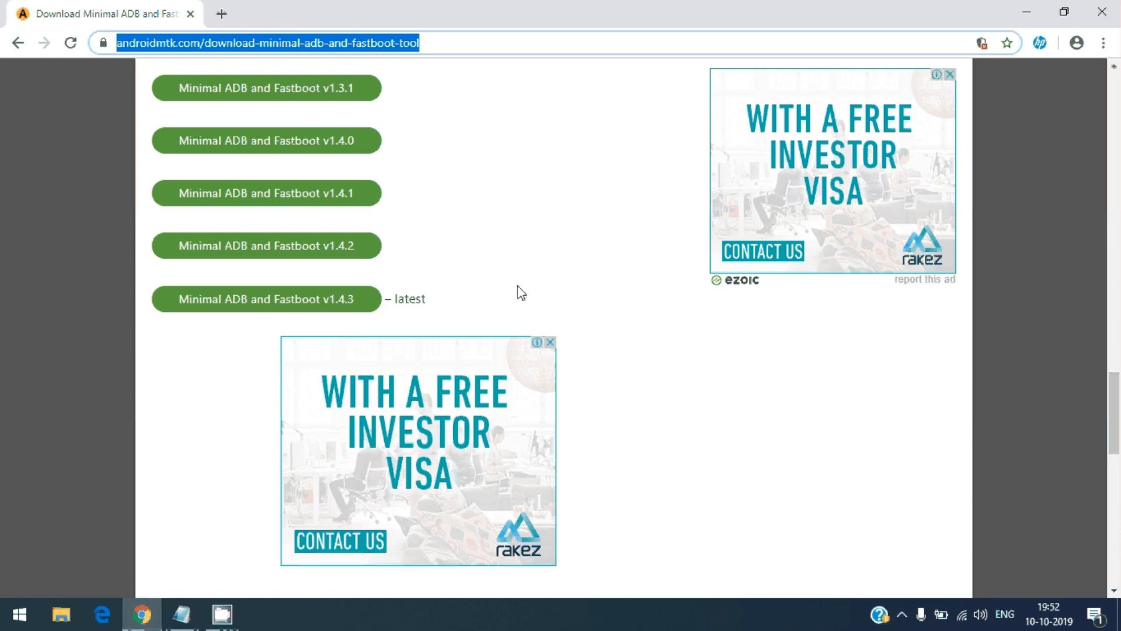
mouse_move(373, 245)
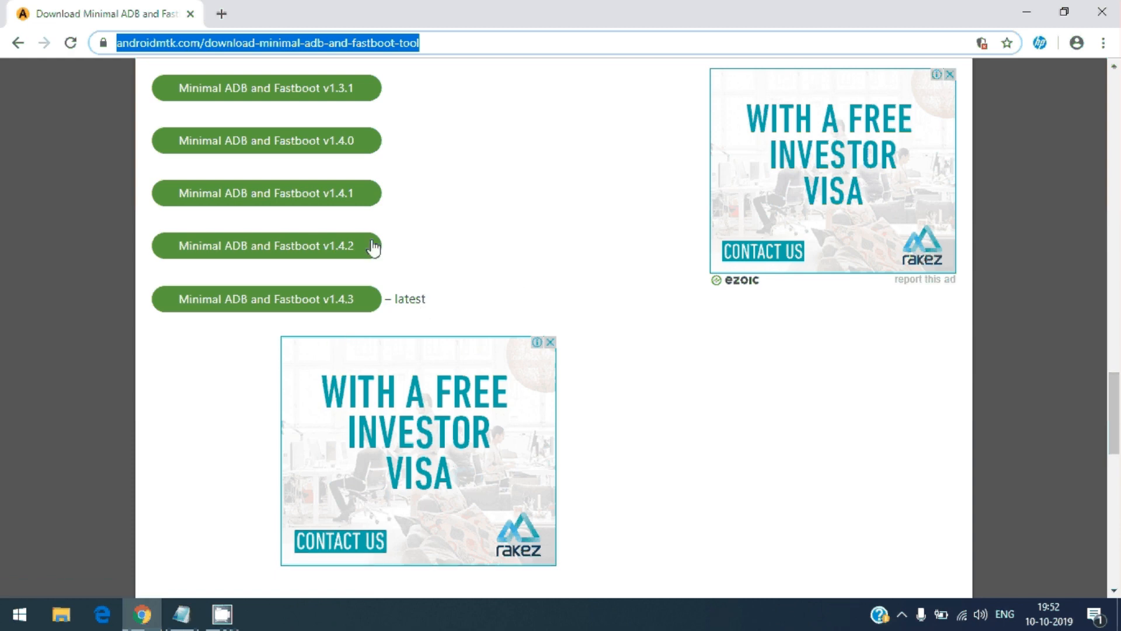
mouse_move(379, 304)
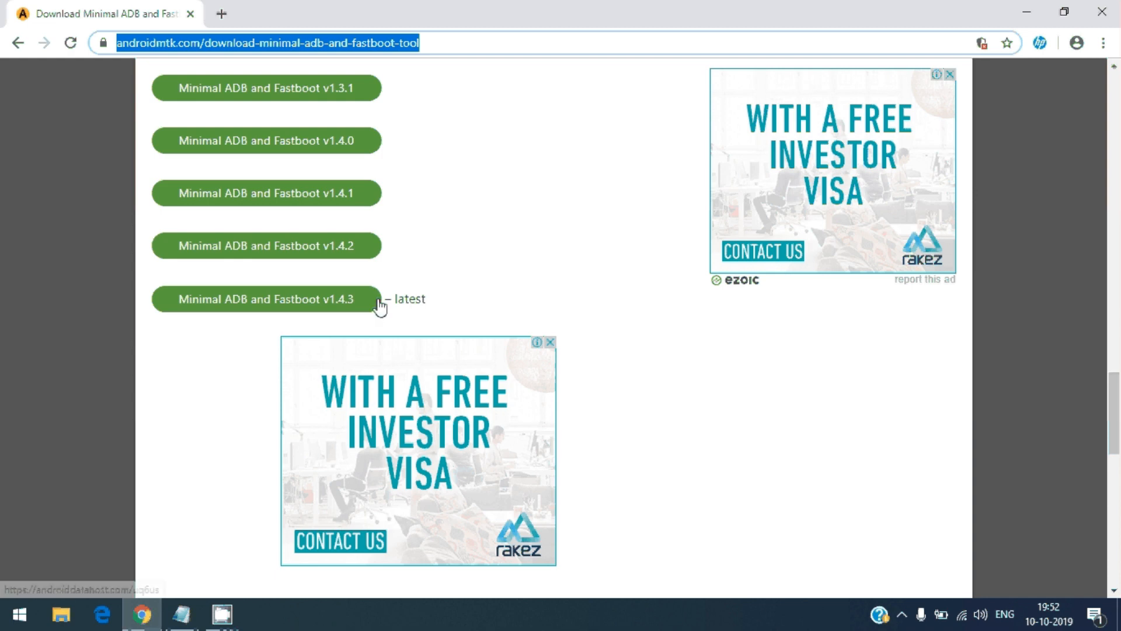
mouse_move(286, 331)
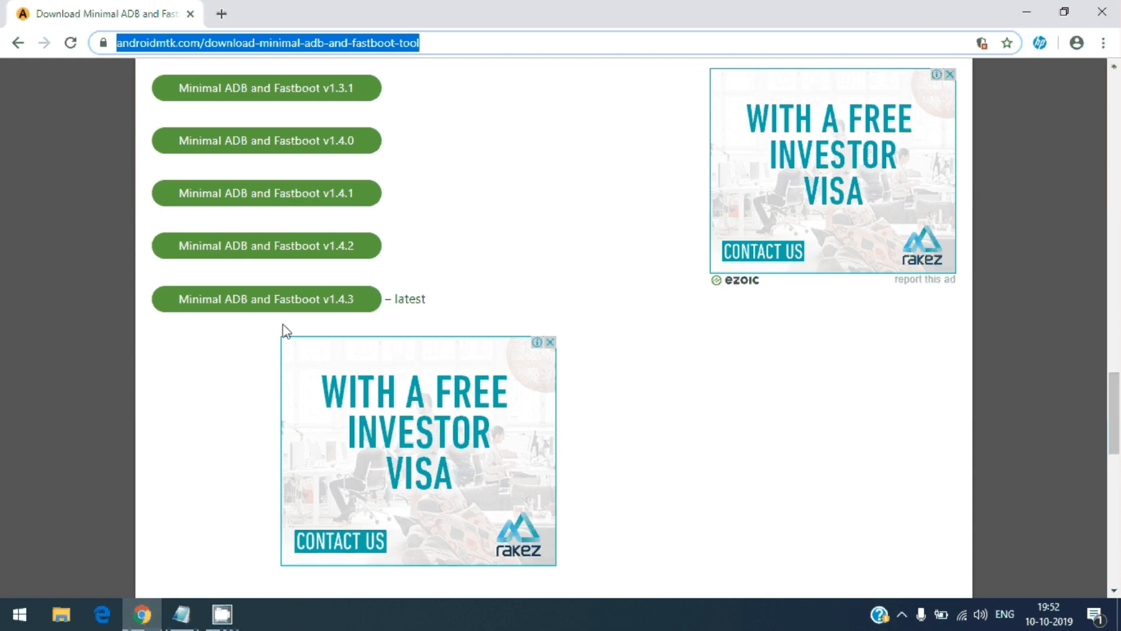
mouse_move(316, 311)
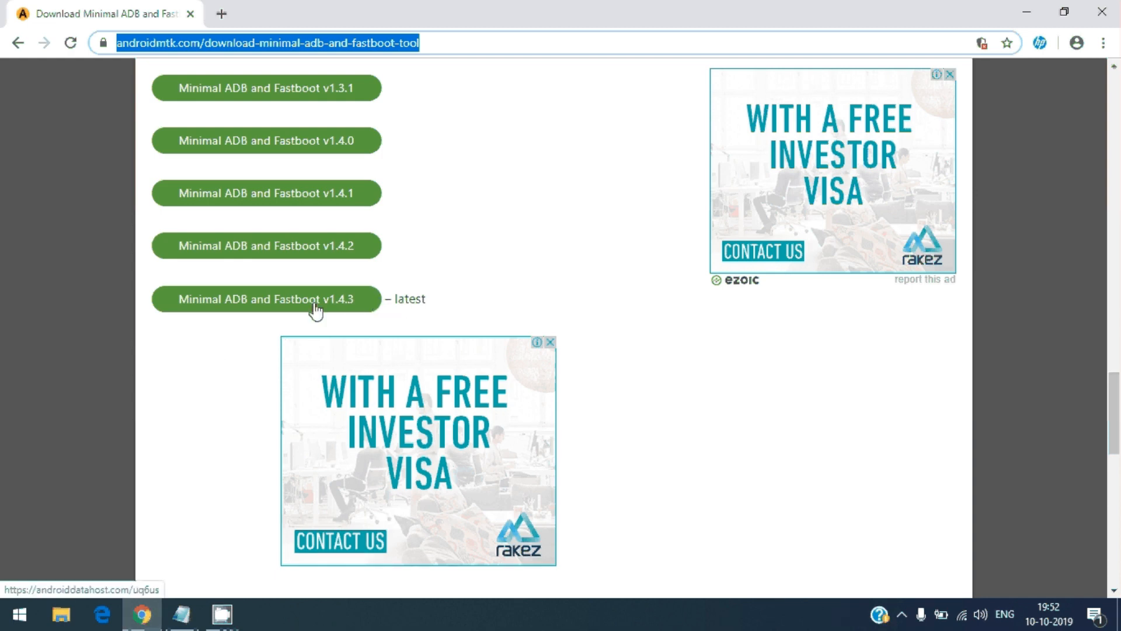
- Open the Minimal ADB and Fastboot v1.4.3 page in a new tab and scroll to START NOW
left_click(267, 299)
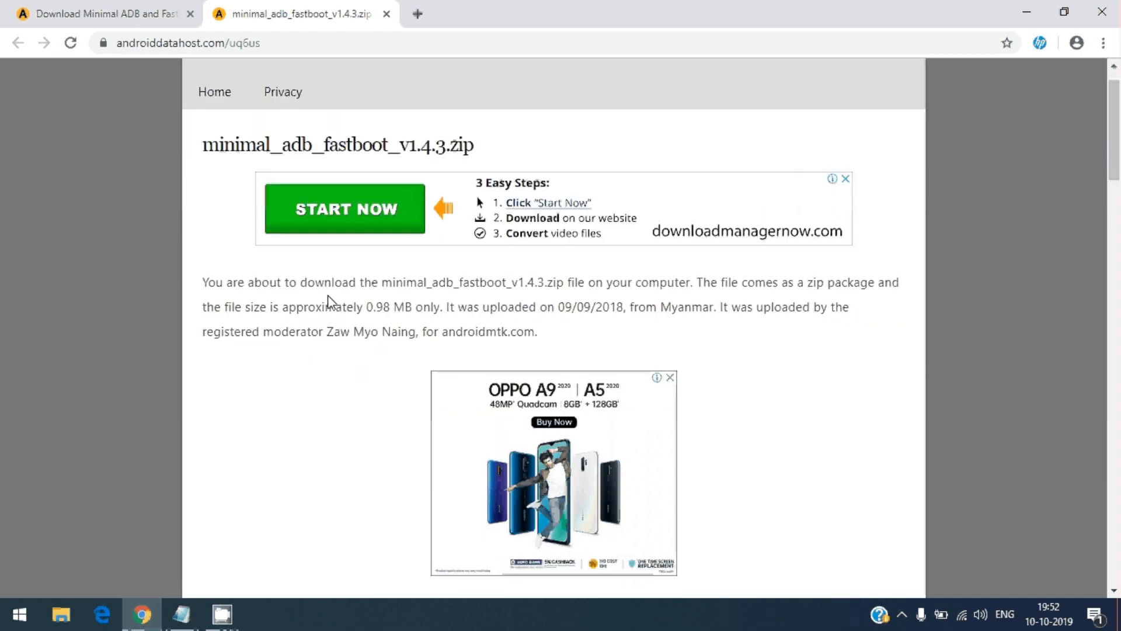
scroll("down", 3)
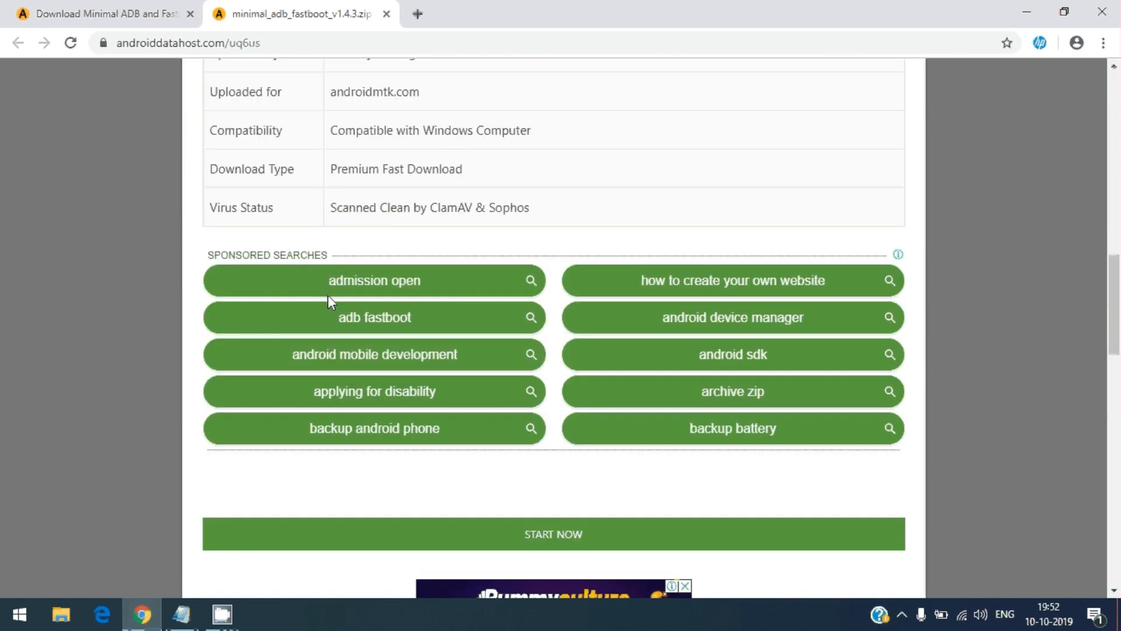
scroll("down", 3)
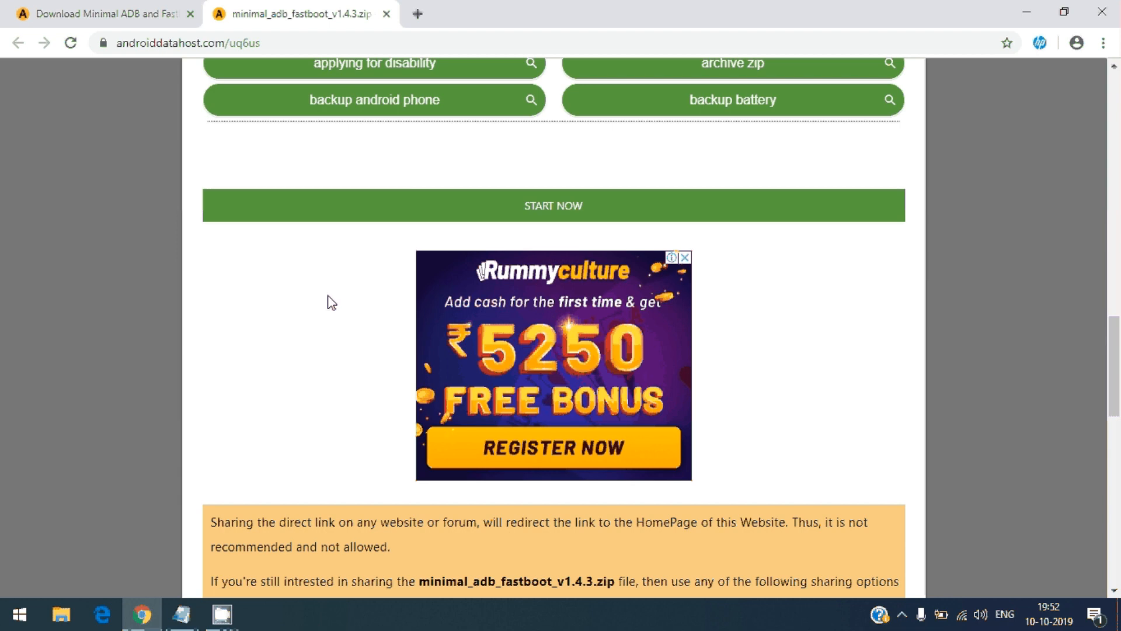
mouse_move(553, 206)
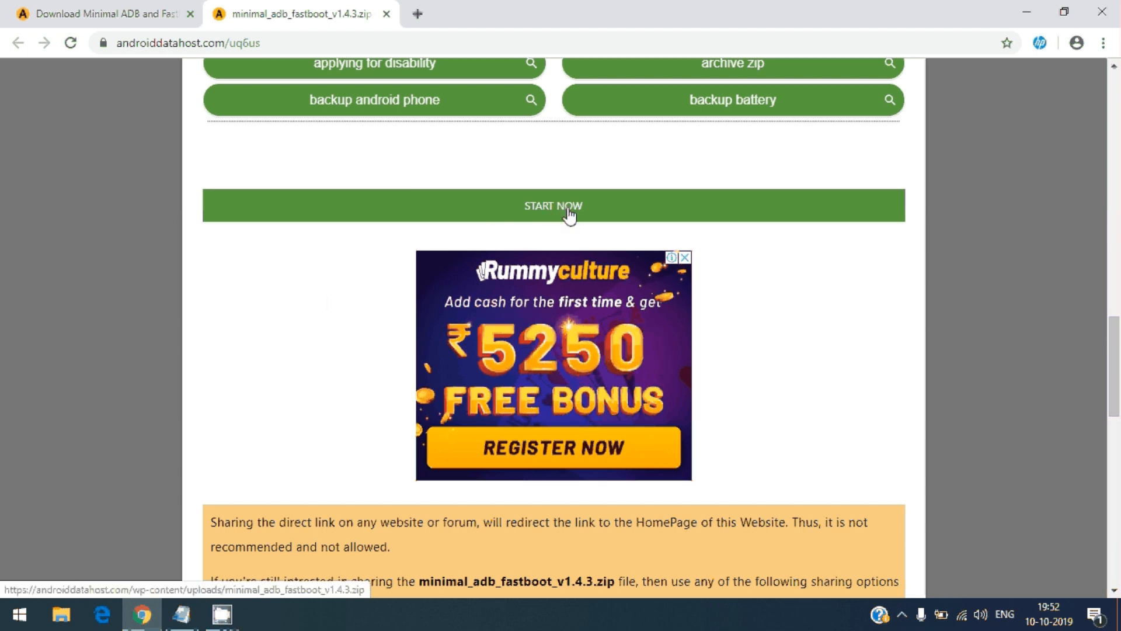
mouse_move(558, 208)
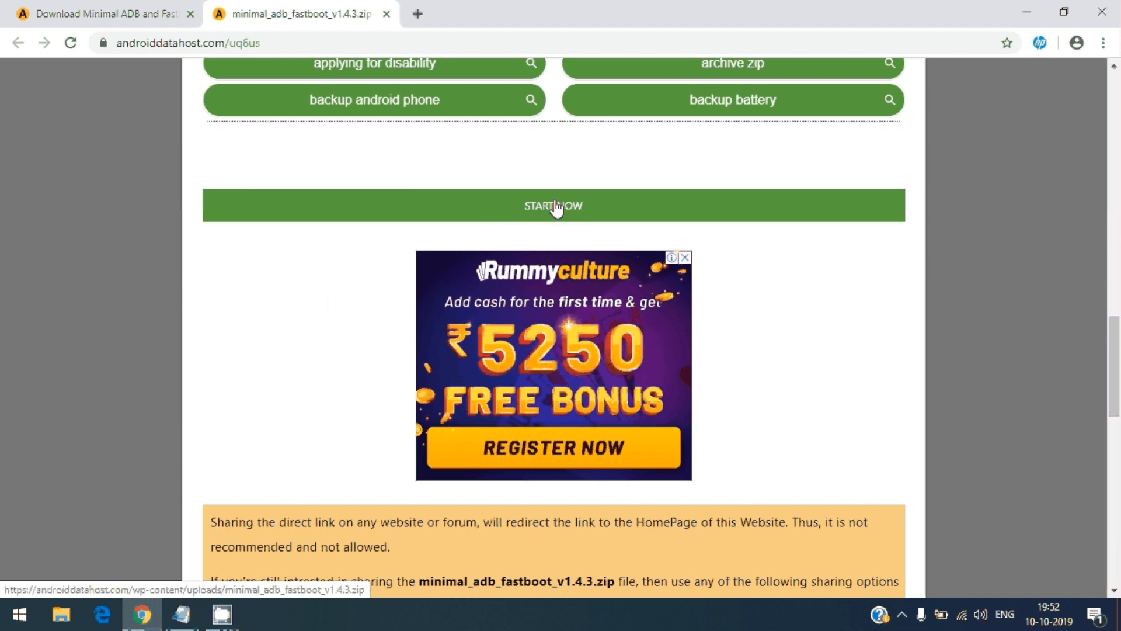
- Download minimal_adb_fastboot_v1.4.3.zip using the androiddatahost START NOW button
left_click(553, 206)
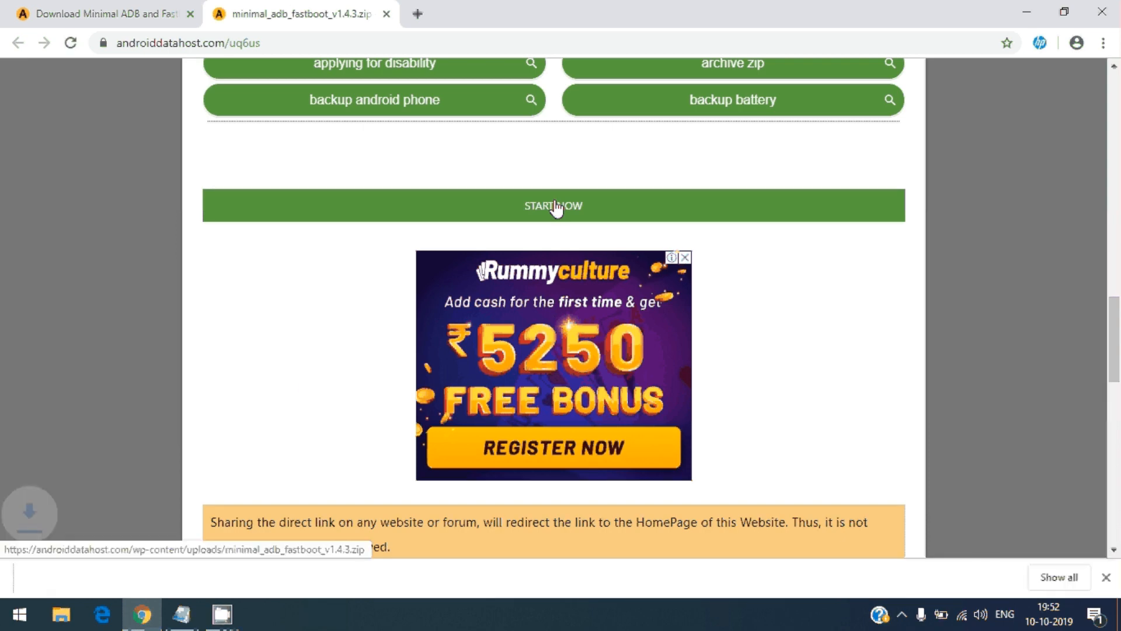
left_click(553, 206)
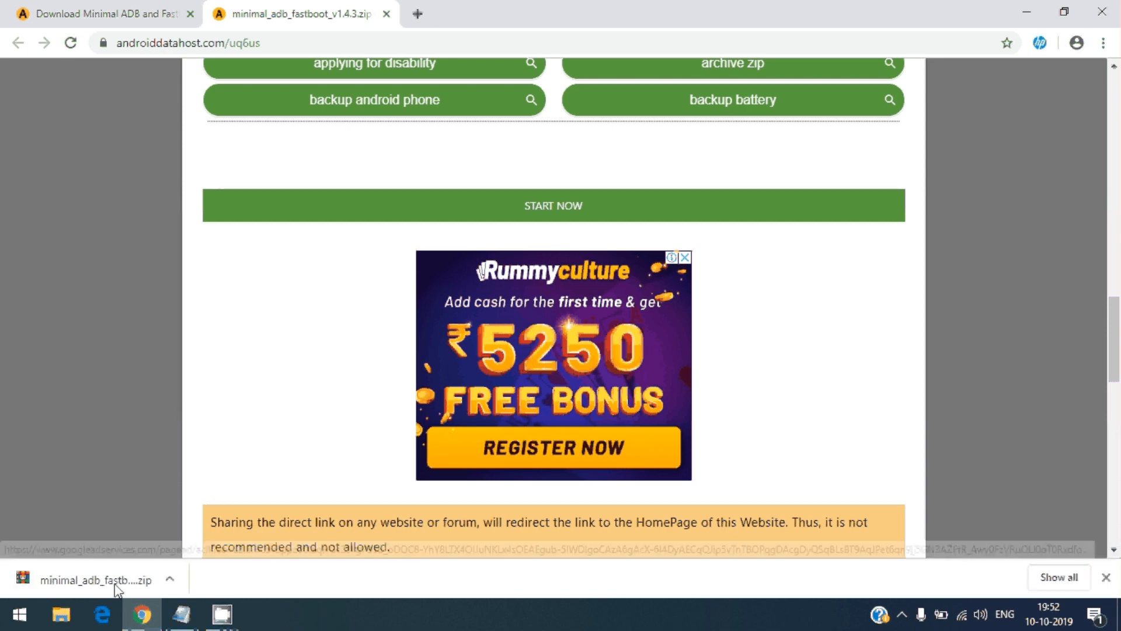
mouse_move(91, 276)
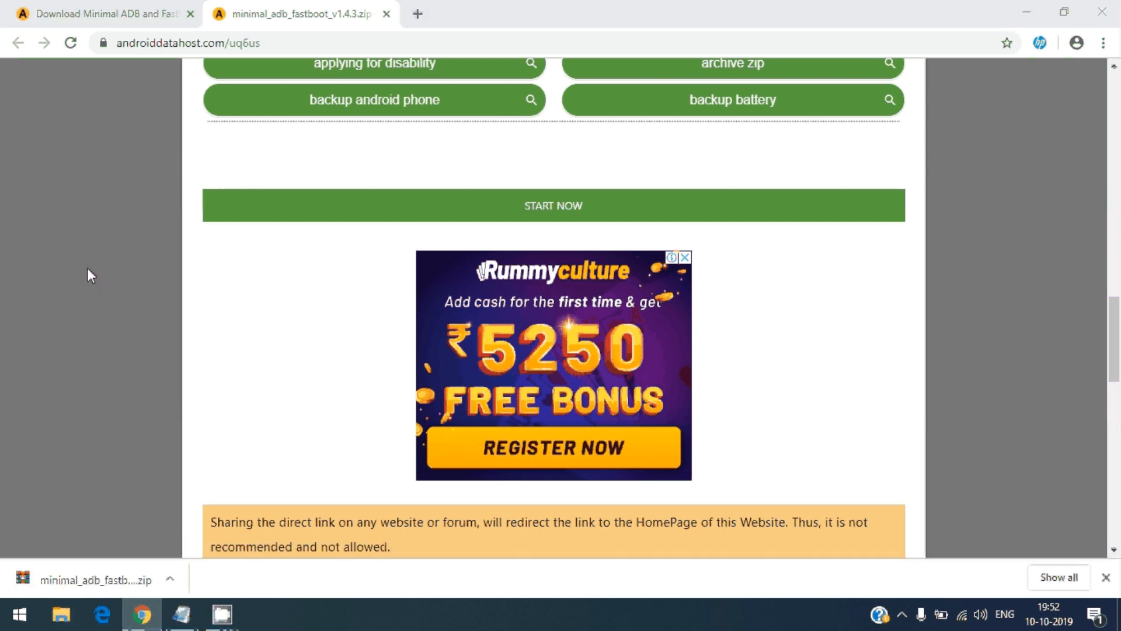
- Show the zip in Downloads and delete the older zip and folder from earlier this week
left_click(60, 614)
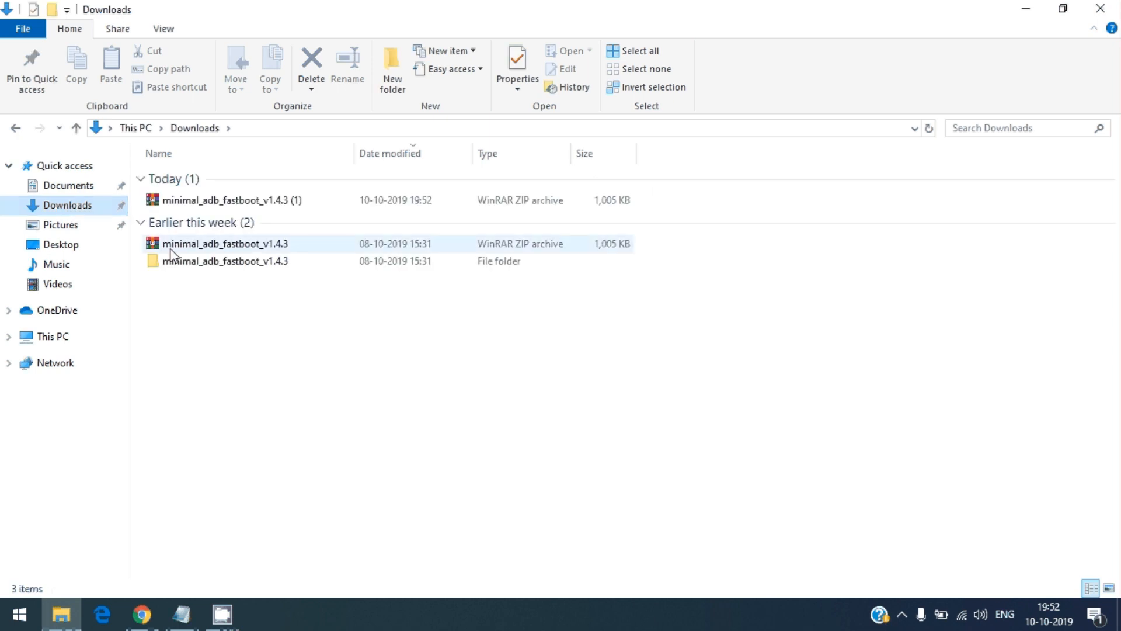
left_click(224, 260)
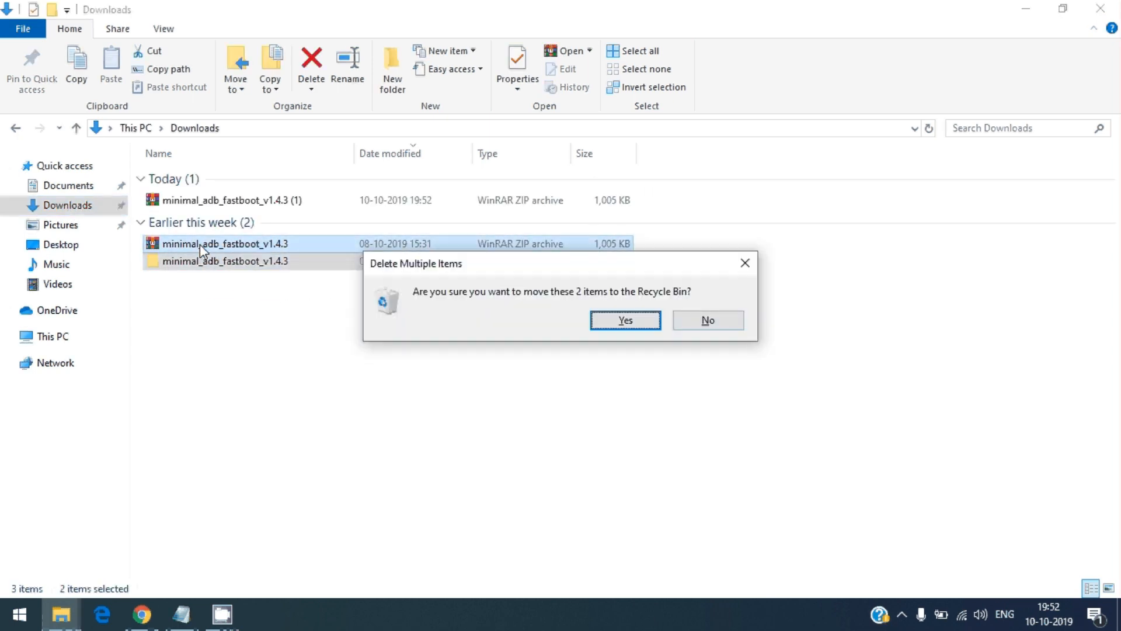
left_click(624, 319)
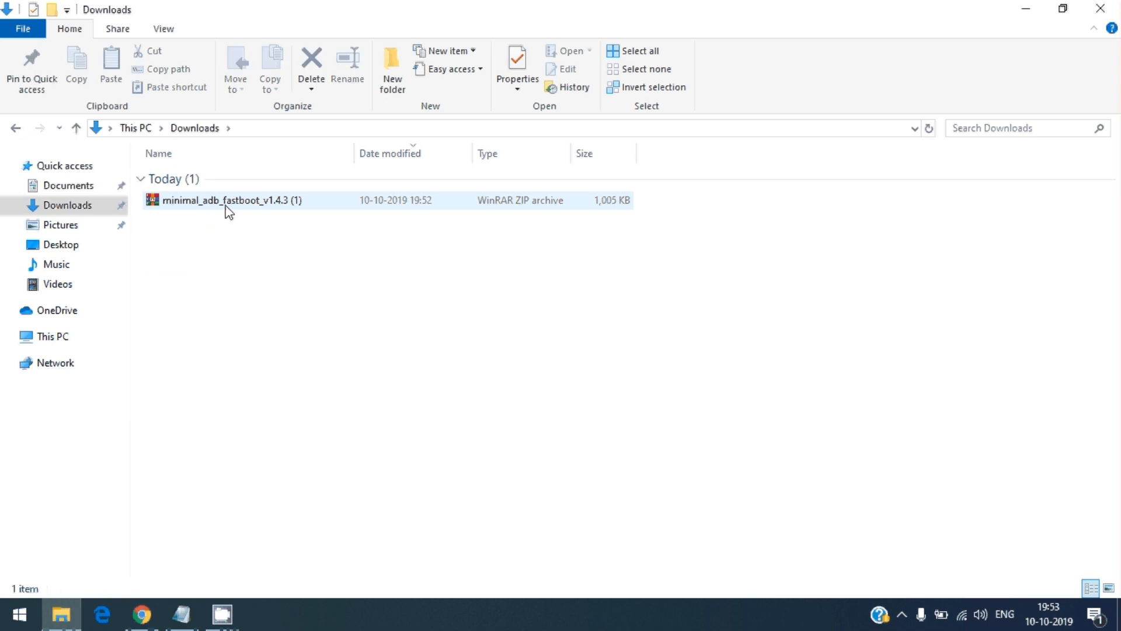
mouse_move(437, 212)
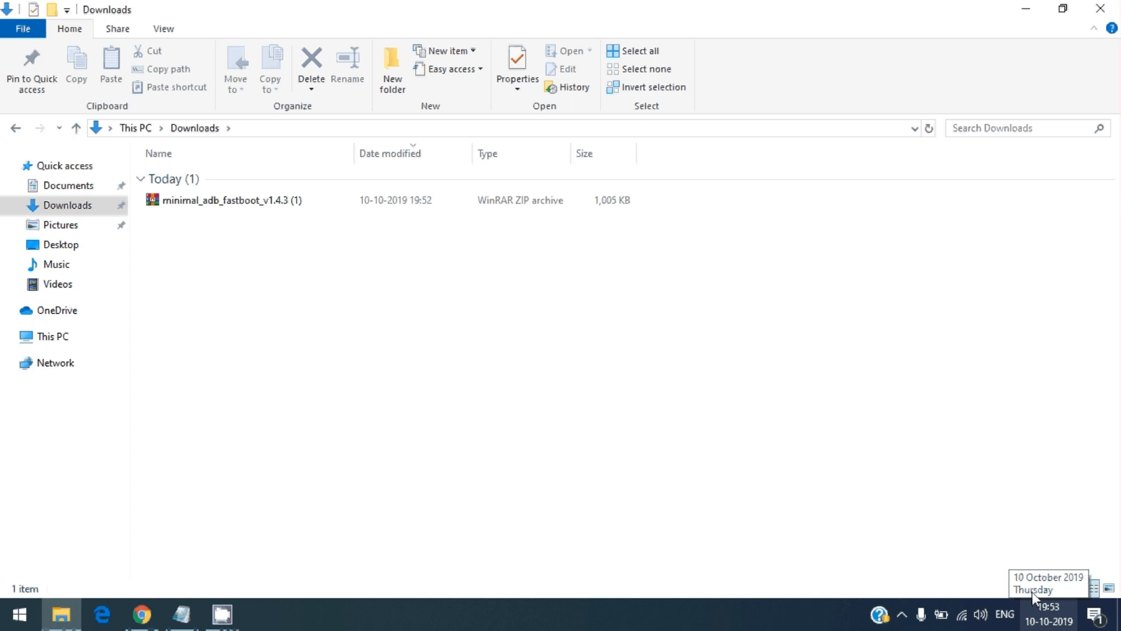
- Check the minimal_adb_fastboot_v1.4.3 (1) zip's properties, then extract it into Downloads
right_click(208, 200)
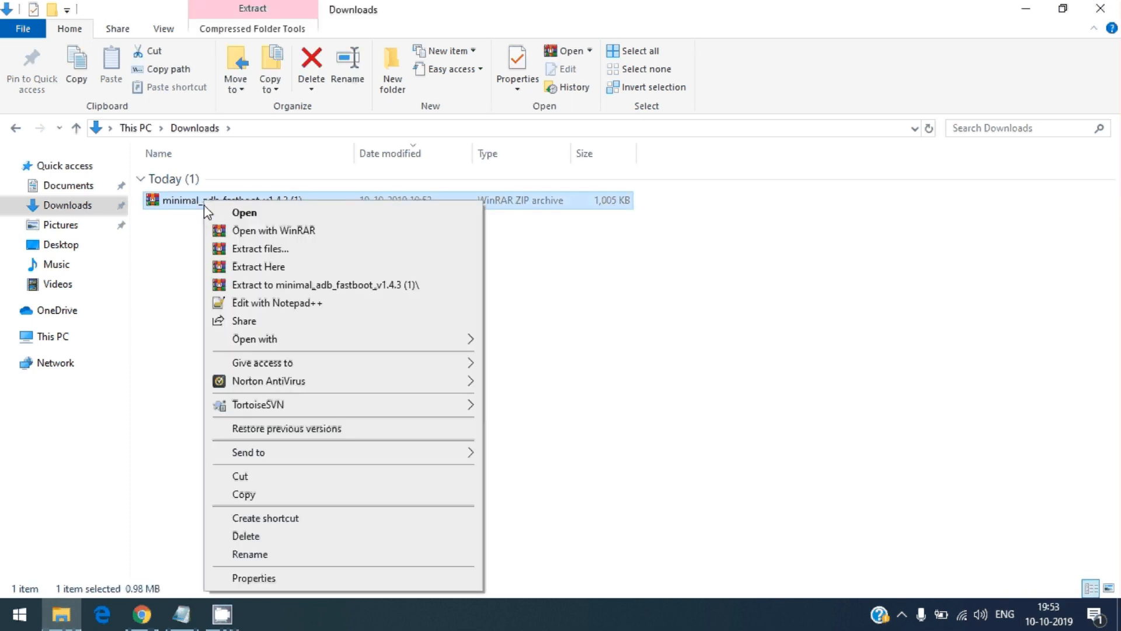
left_click(253, 578)
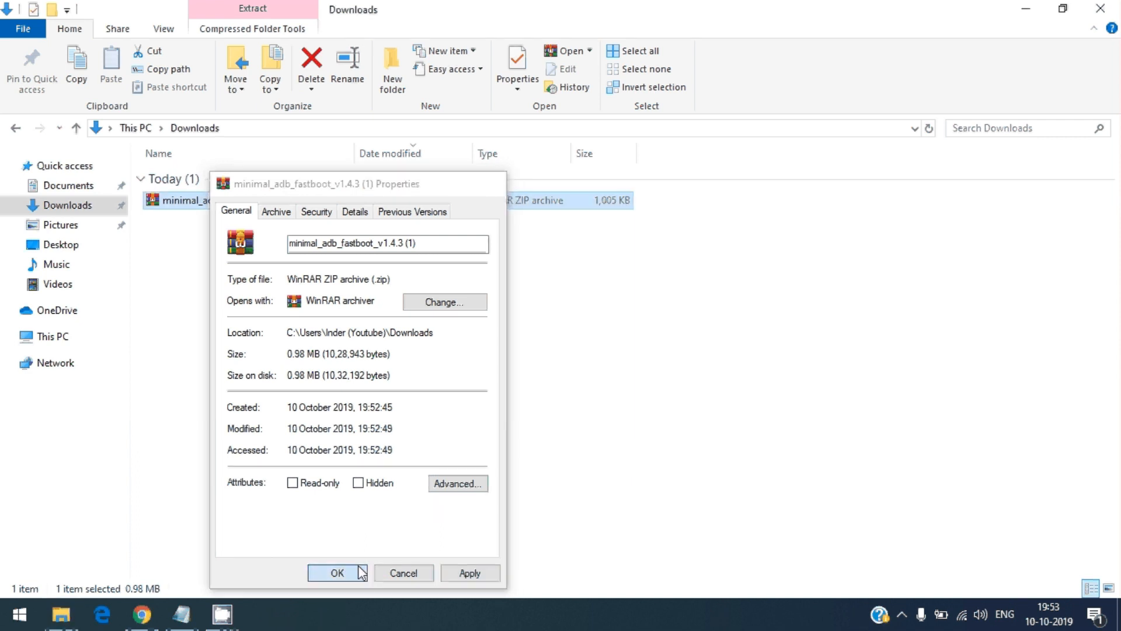
left_click(337, 573)
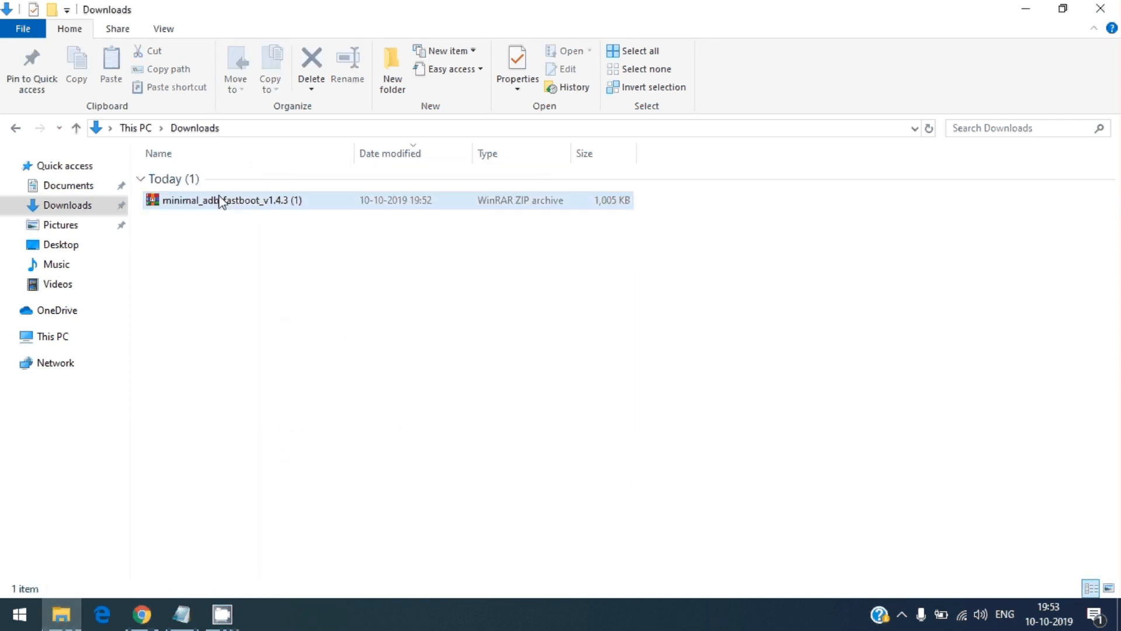
left_click(226, 200)
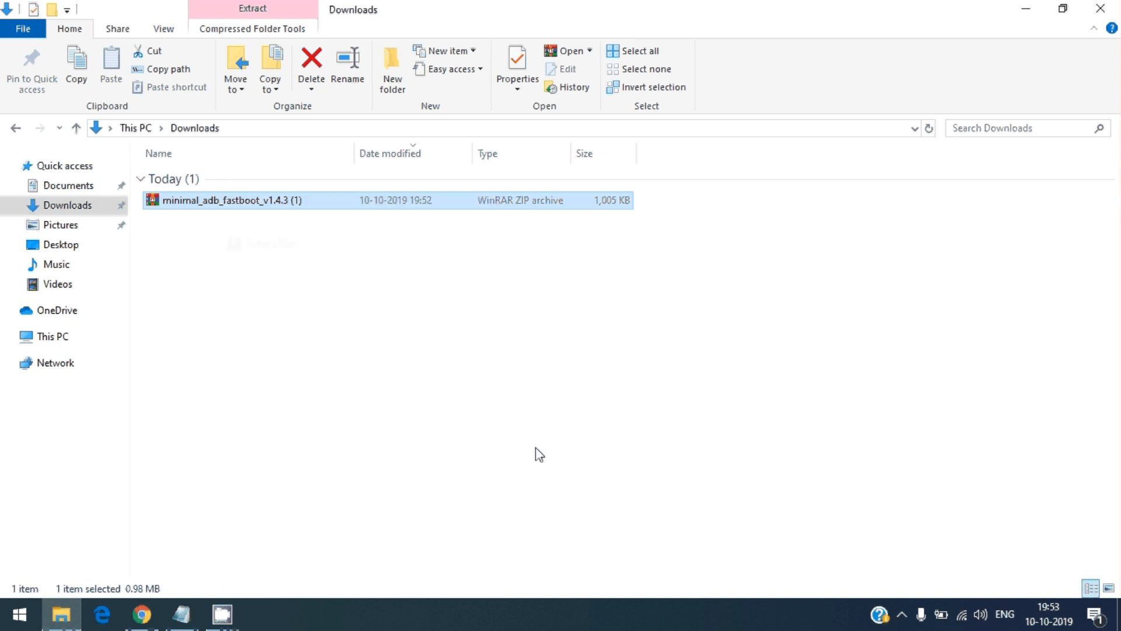
mouse_move(387, 338)
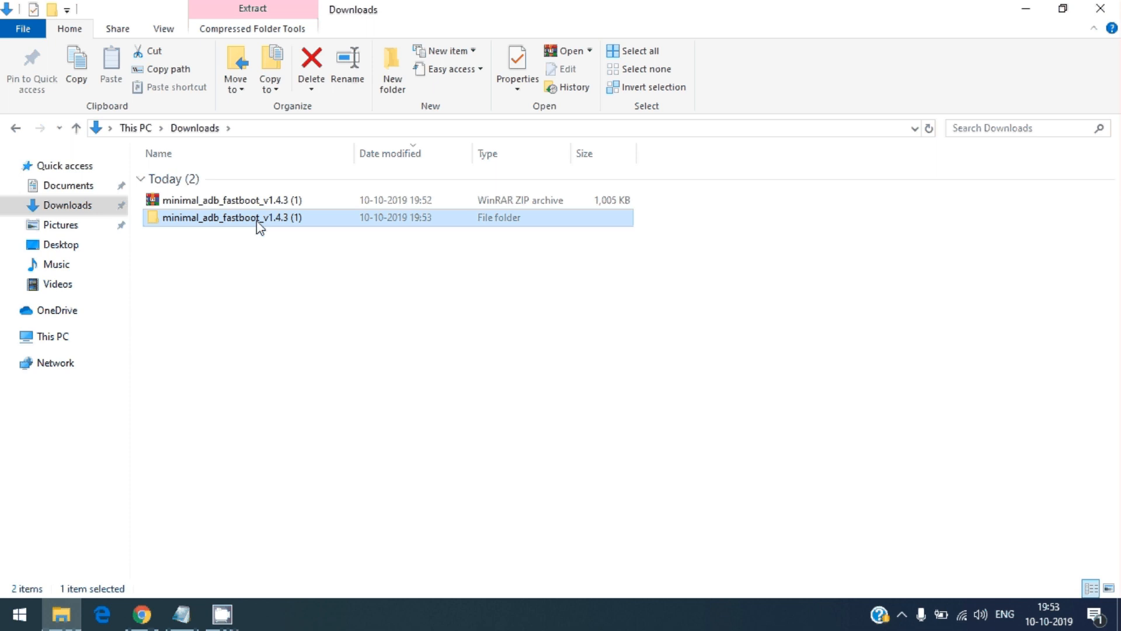
- Enter the extracted minimal_adb_fastboot_v1.4.3 (1) folder and select the Minimal ADB Fastboot v1.4.3 installer
double_click(229, 217)
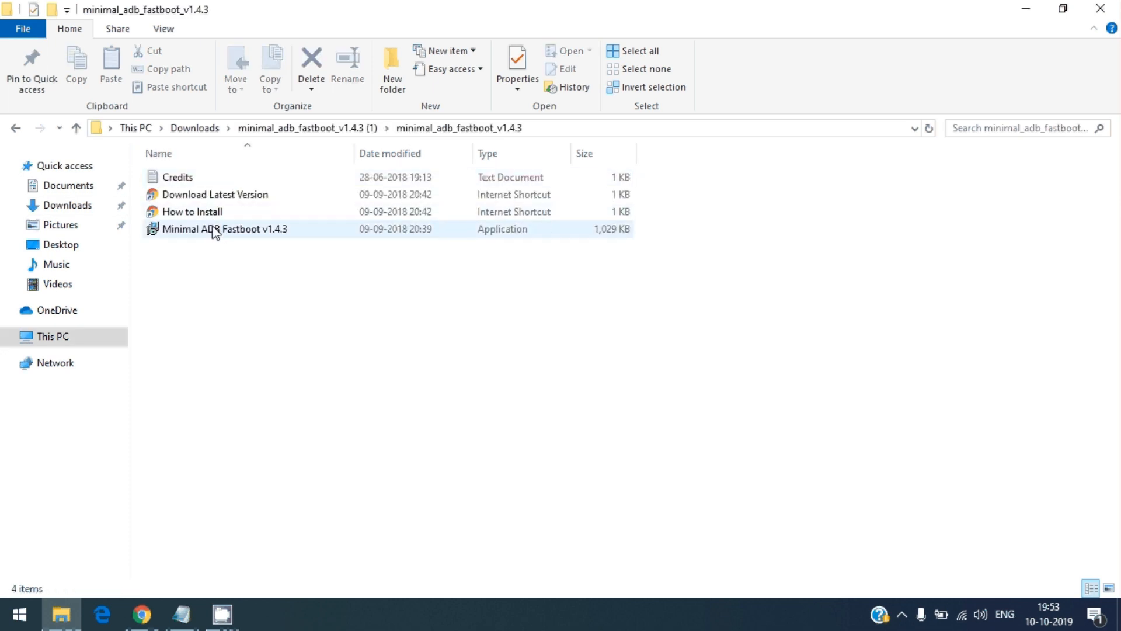
left_click(224, 229)
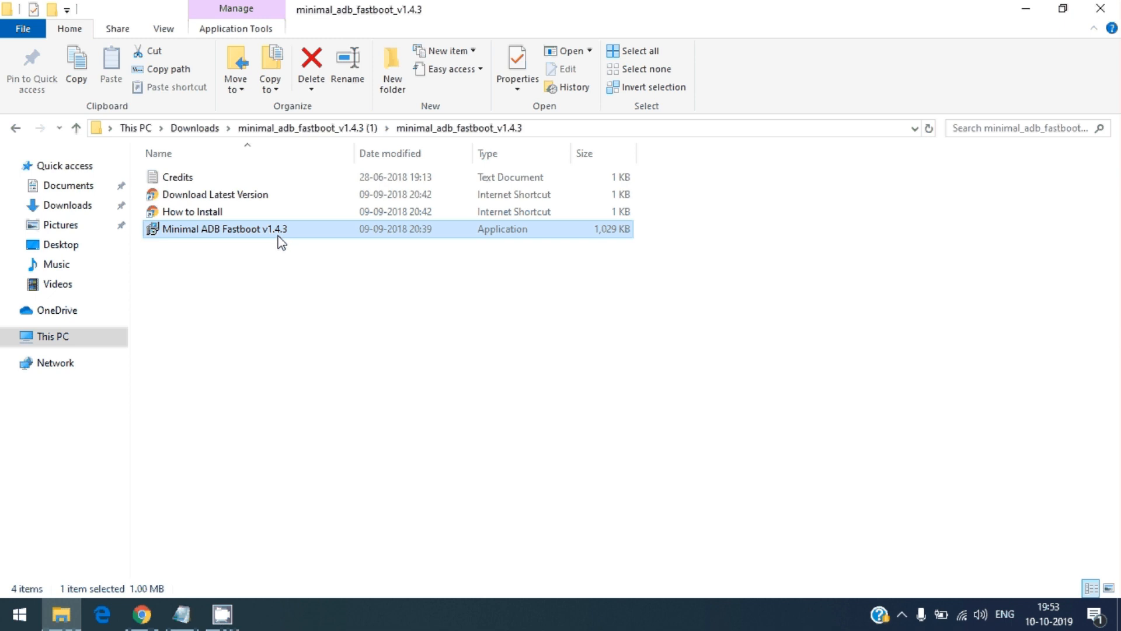
mouse_move(259, 236)
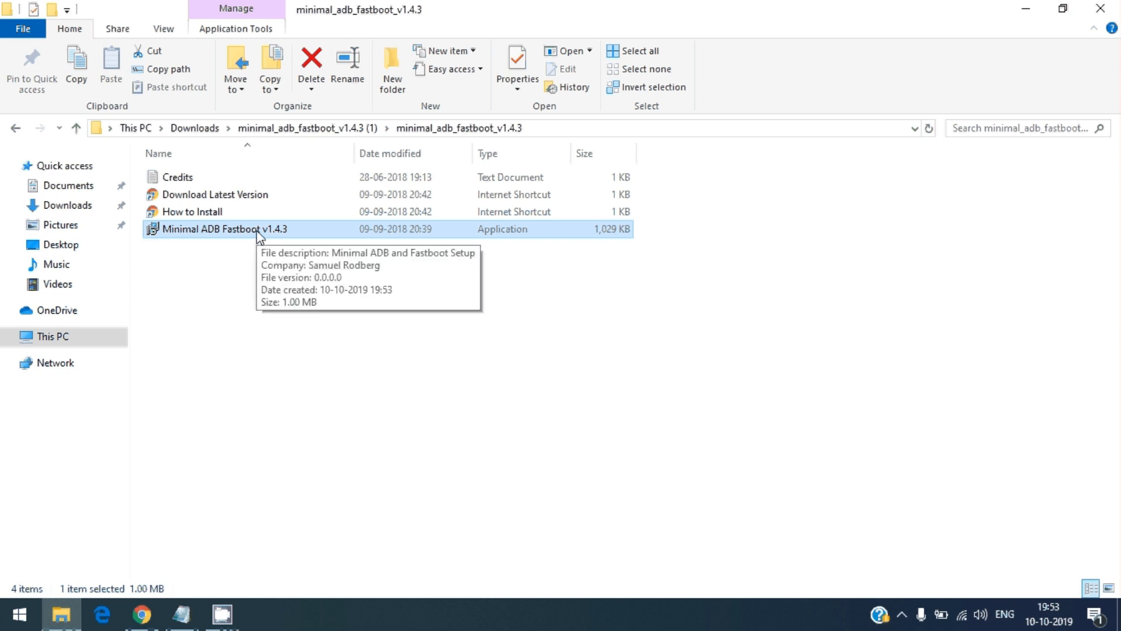
mouse_move(260, 237)
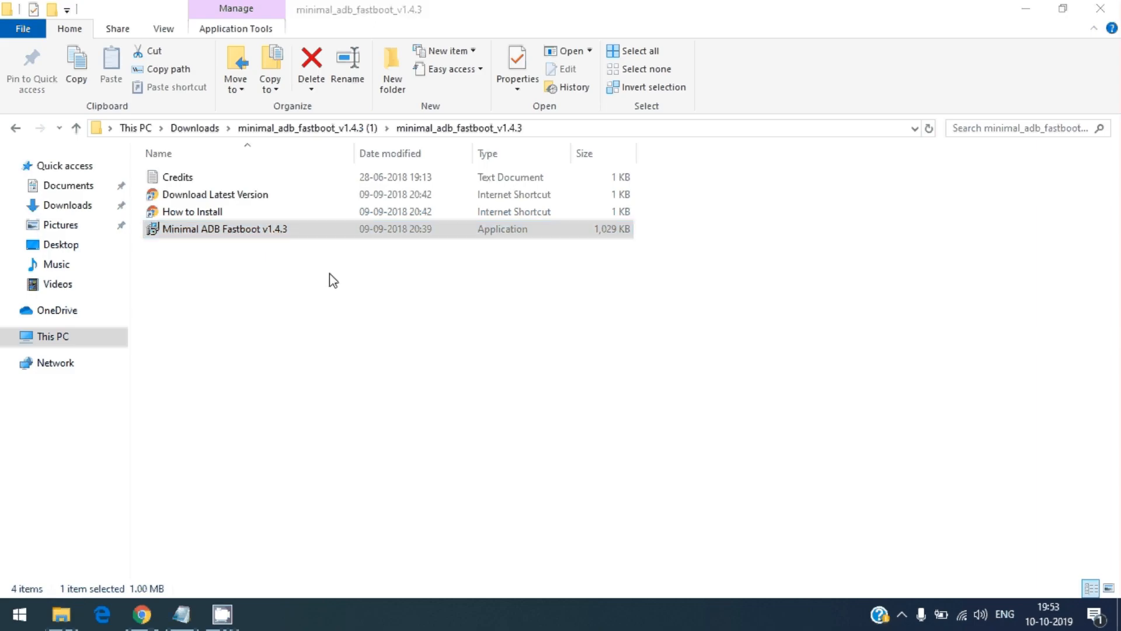
mouse_move(501, 428)
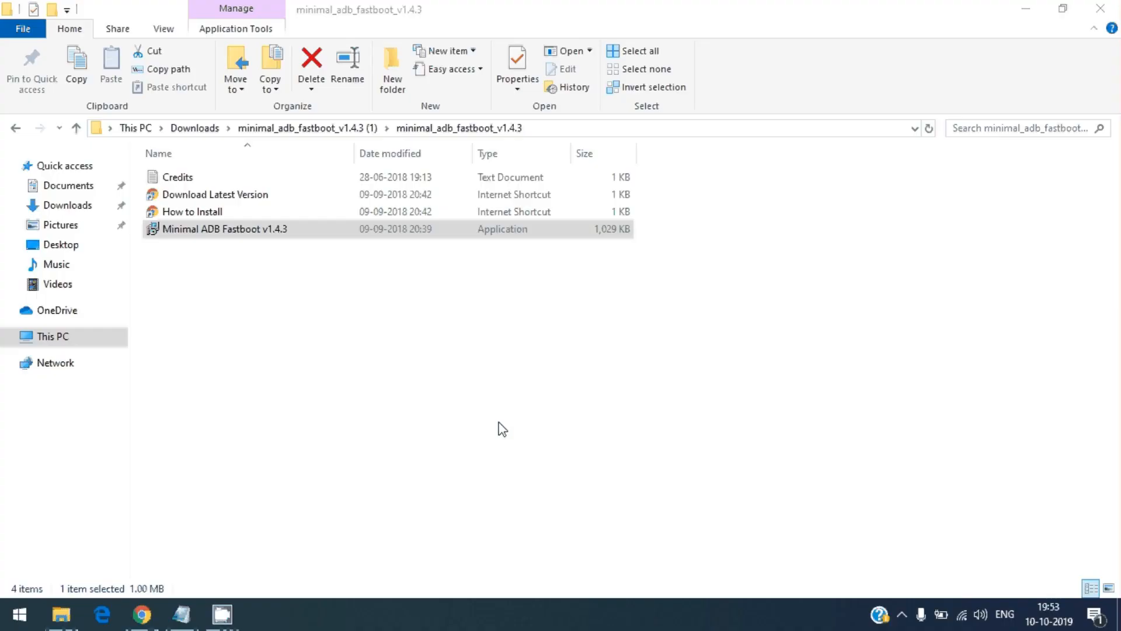
- Launch the Minimal ADB Fastboot v1.4.3 installer and get past the Welcome and Information pages
double_click(225, 228)
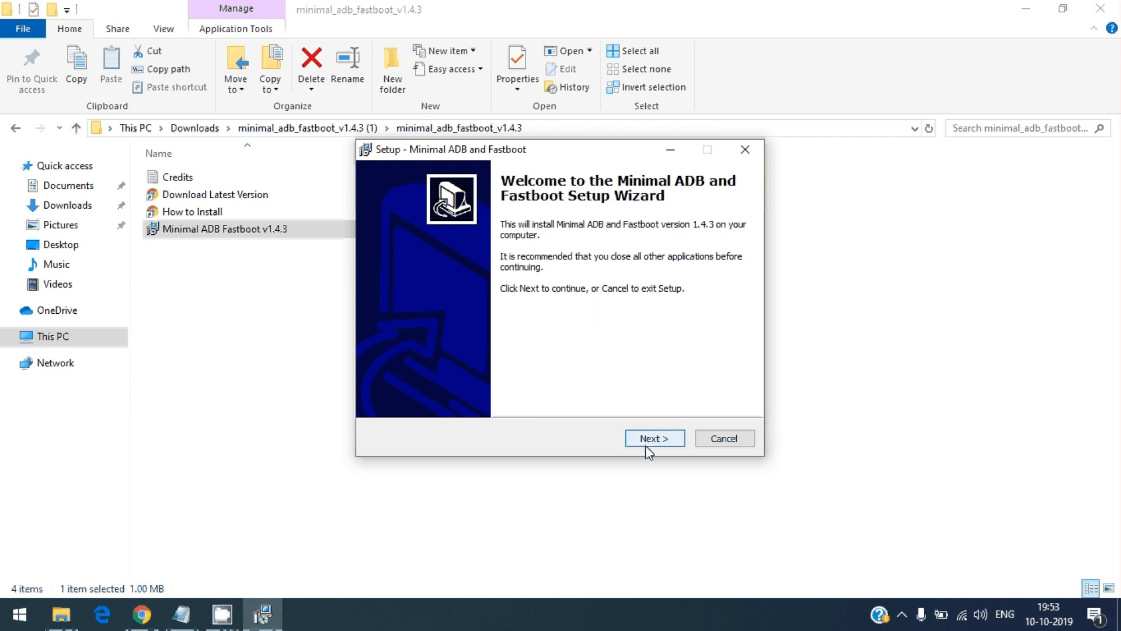
left_click(654, 437)
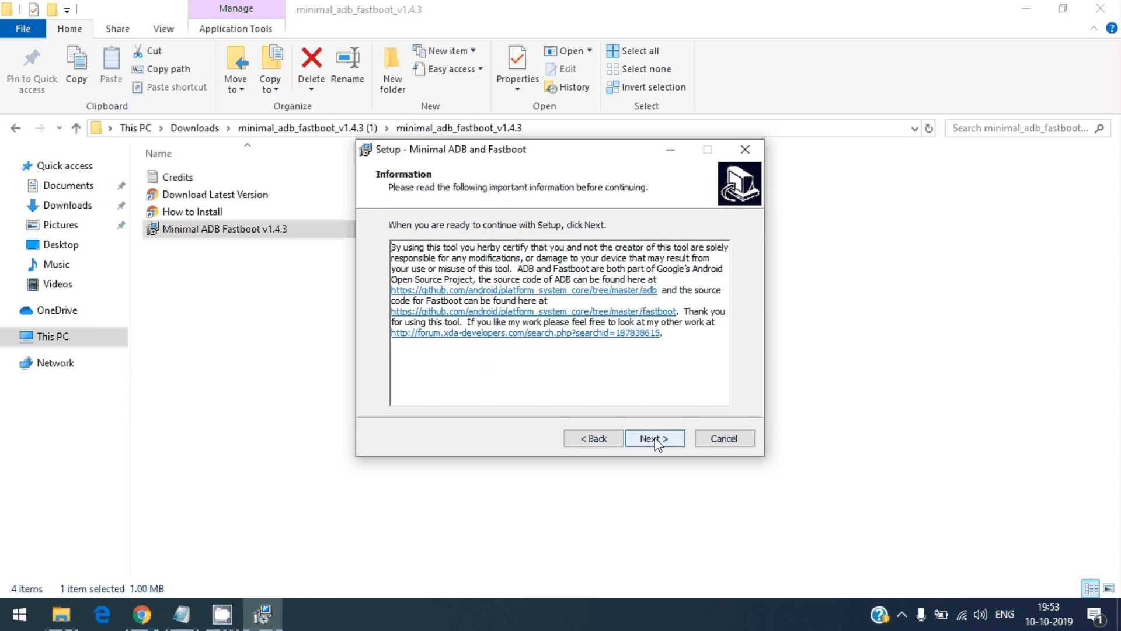
left_click(653, 437)
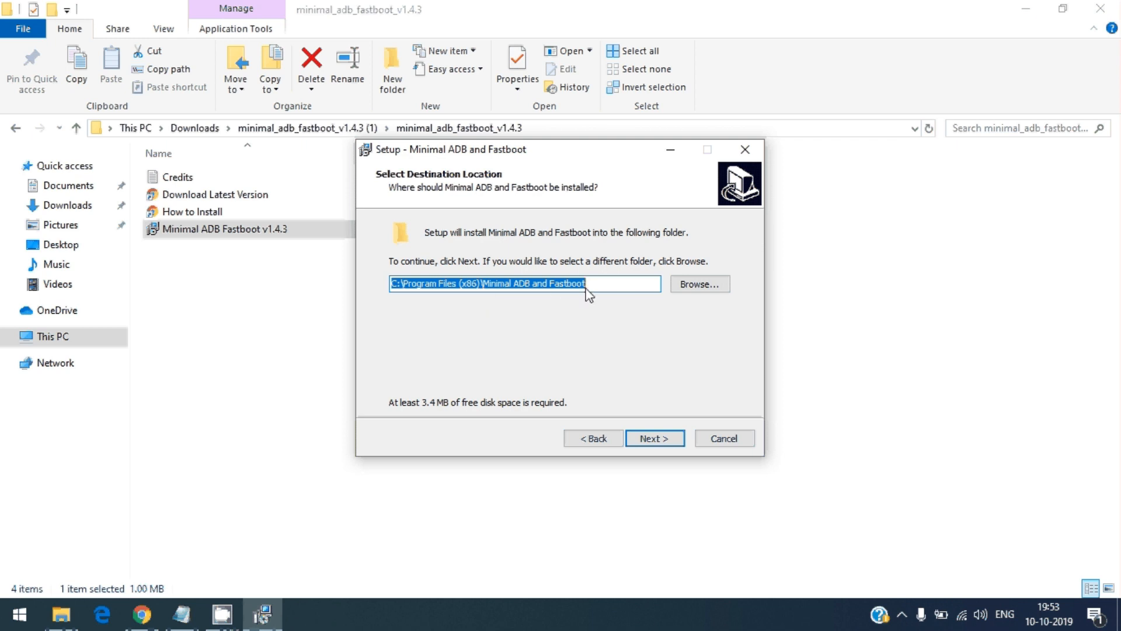
mouse_move(402, 296)
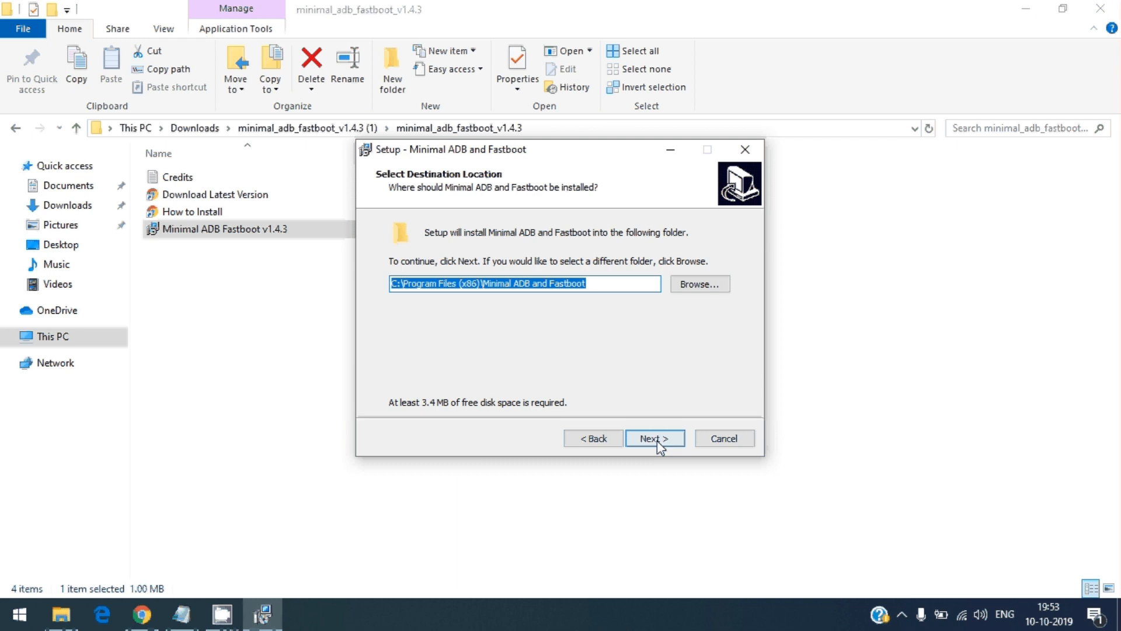
mouse_move(690, 290)
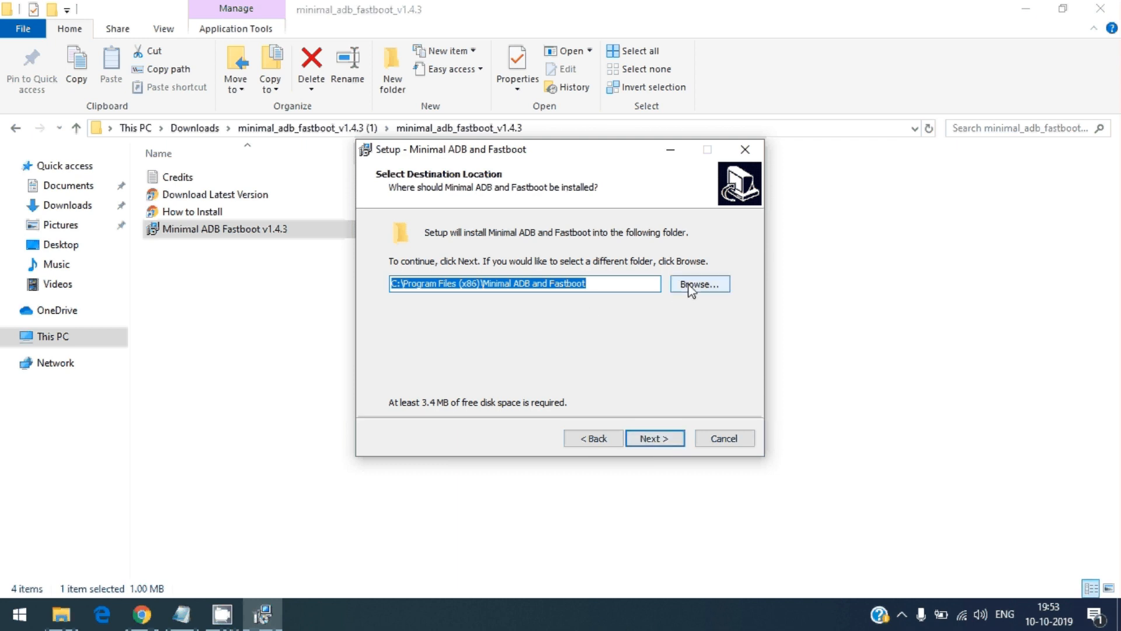
mouse_move(654, 438)
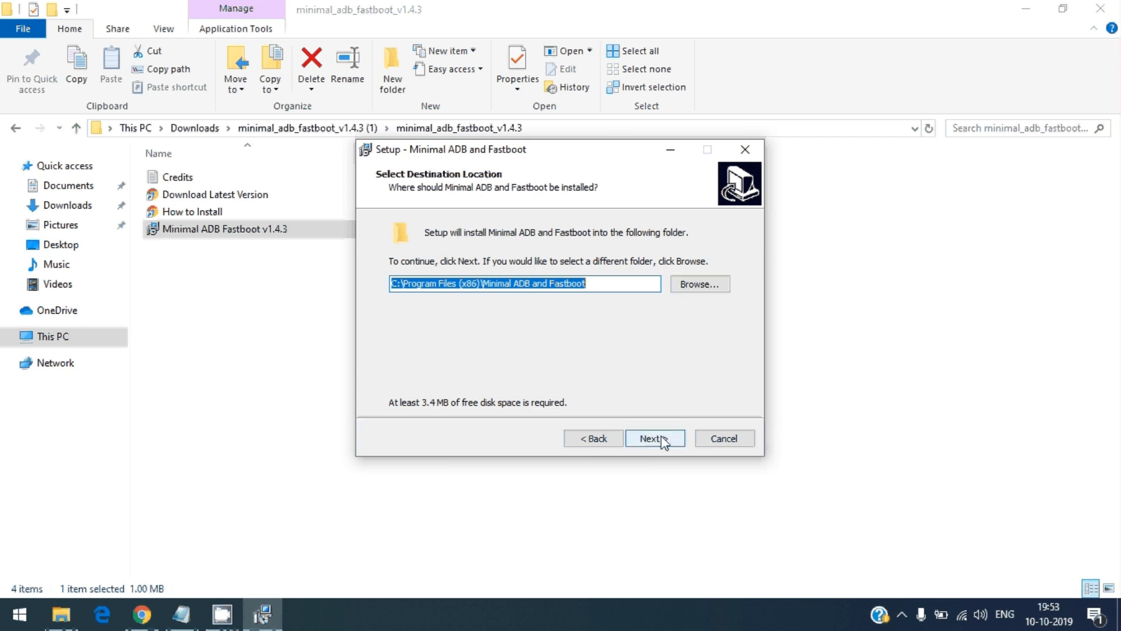
- Keep the default install folder, Start Menu folder and desktop icon, then finish with Launch checked
left_click(655, 438)
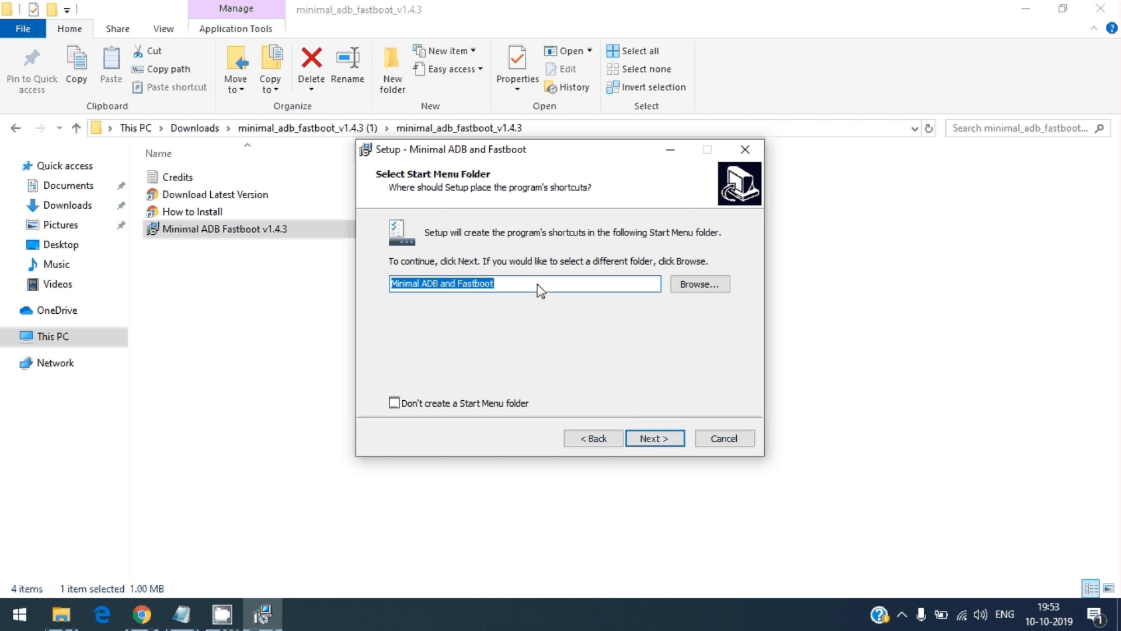
left_click(525, 283)
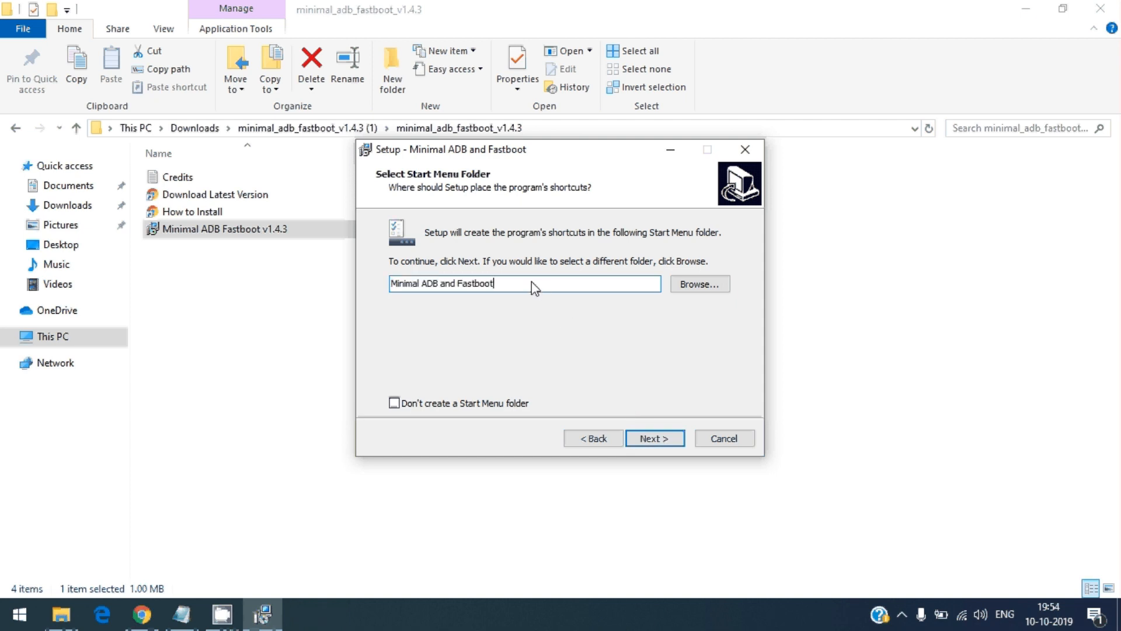
triple_click(525, 283)
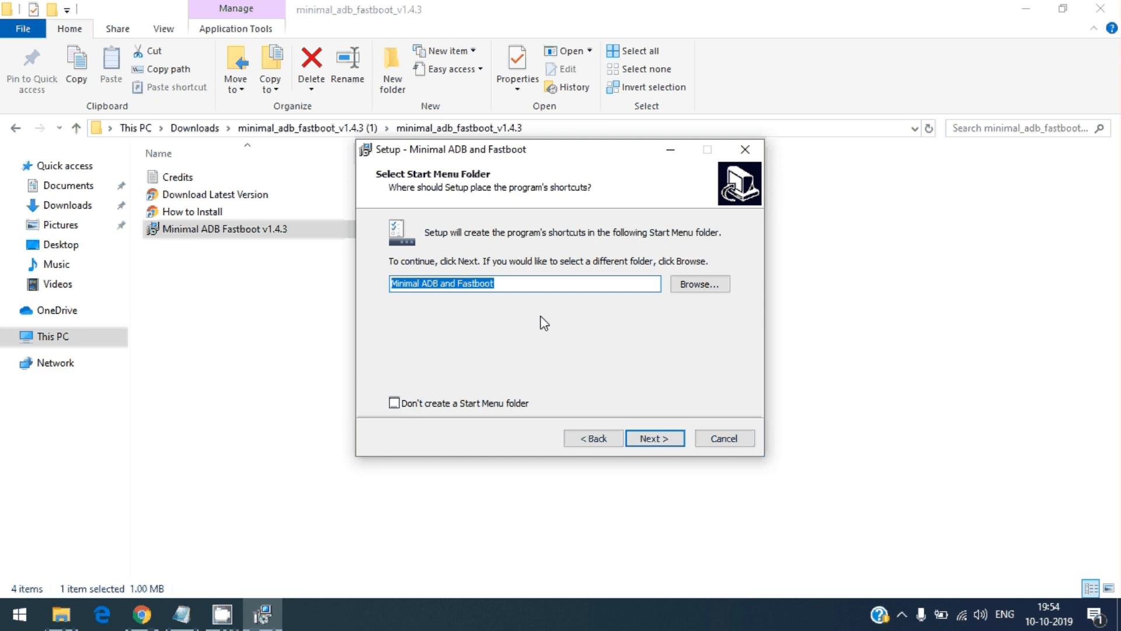
mouse_move(601, 337)
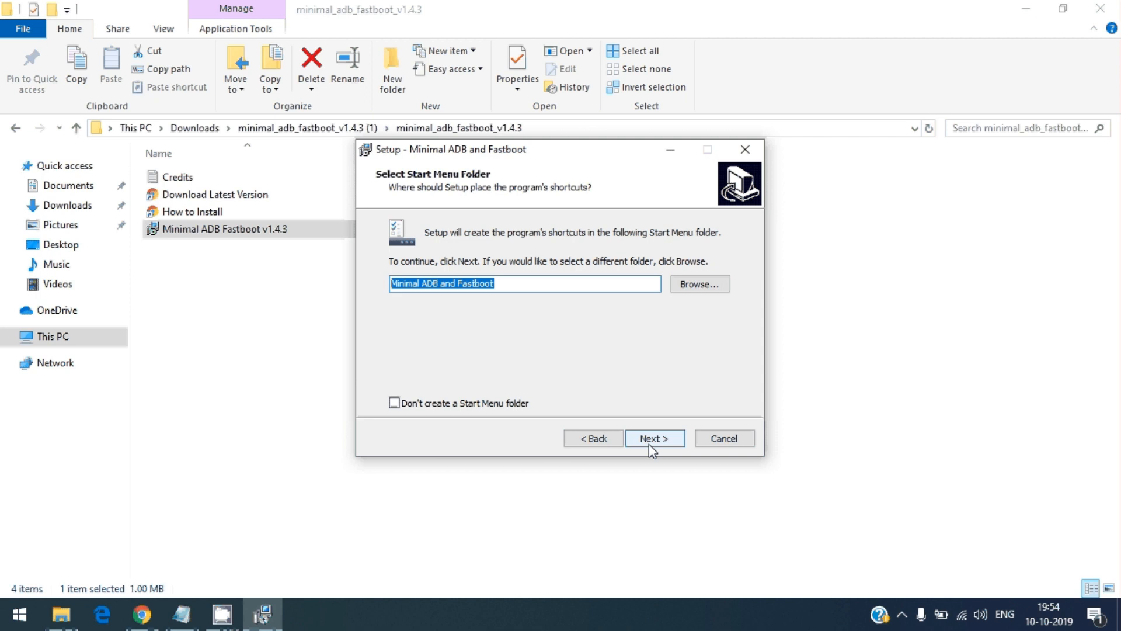
left_click(653, 437)
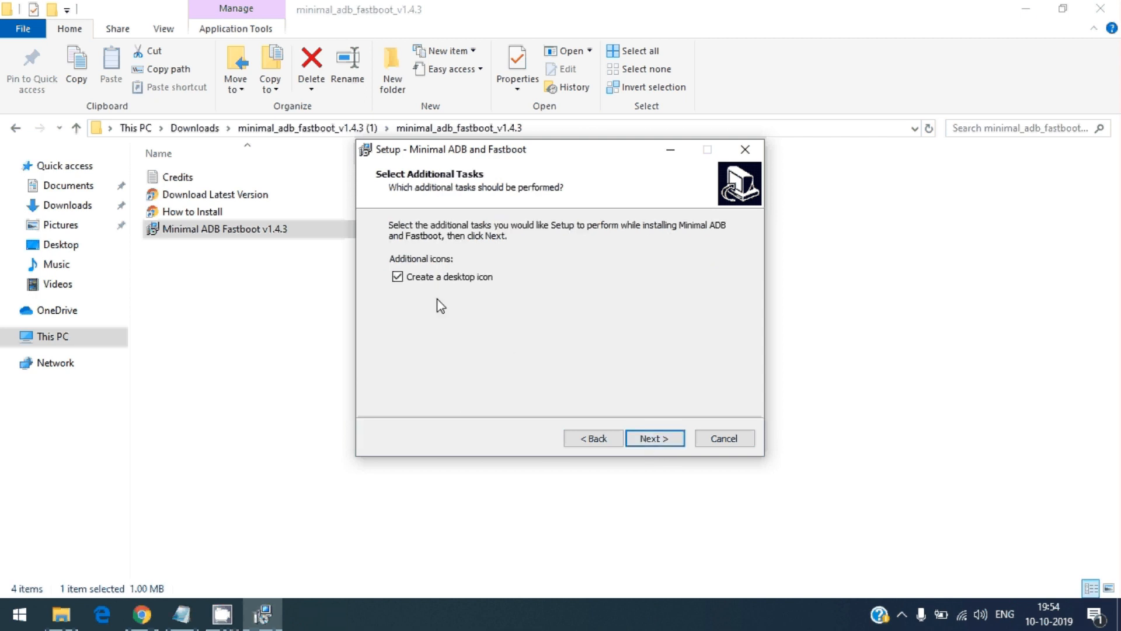
mouse_move(534, 320)
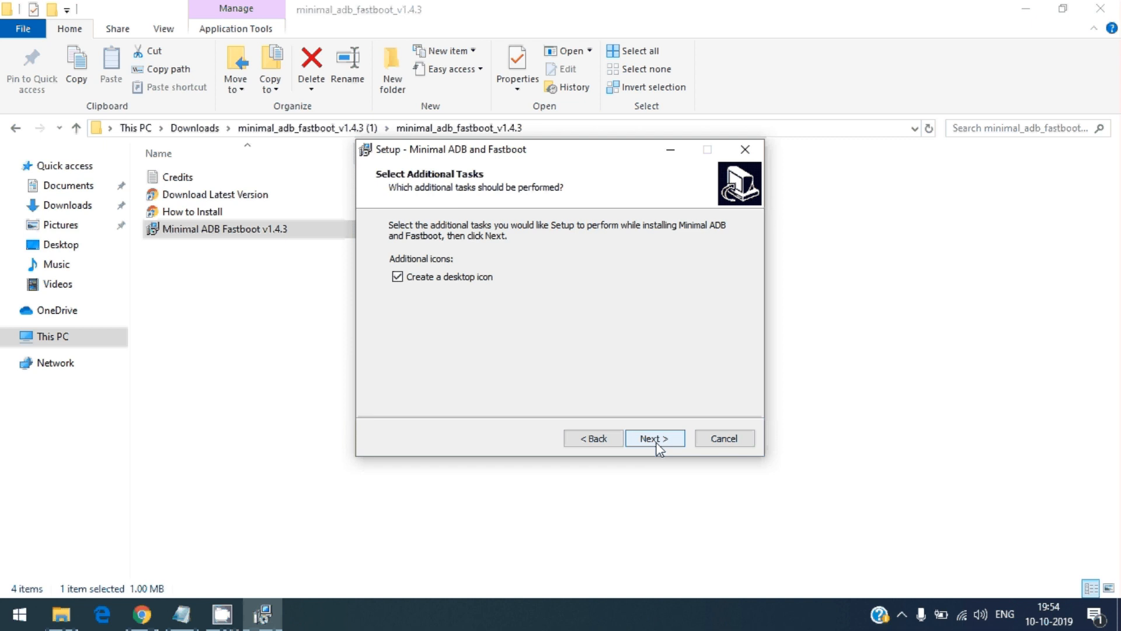
left_click(653, 437)
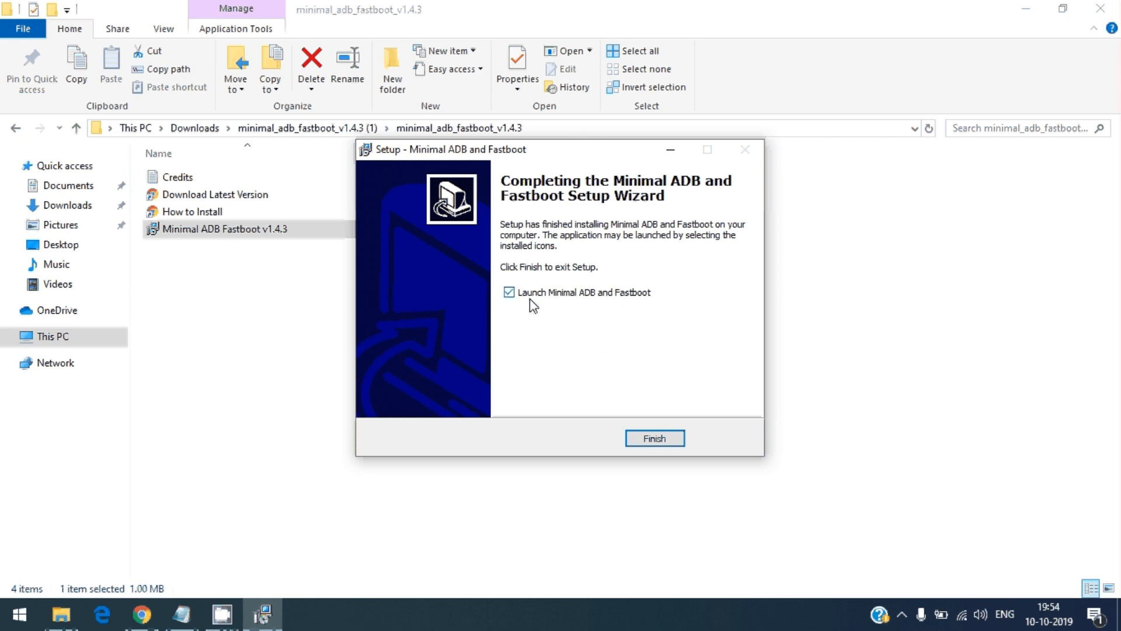
left_click(653, 437)
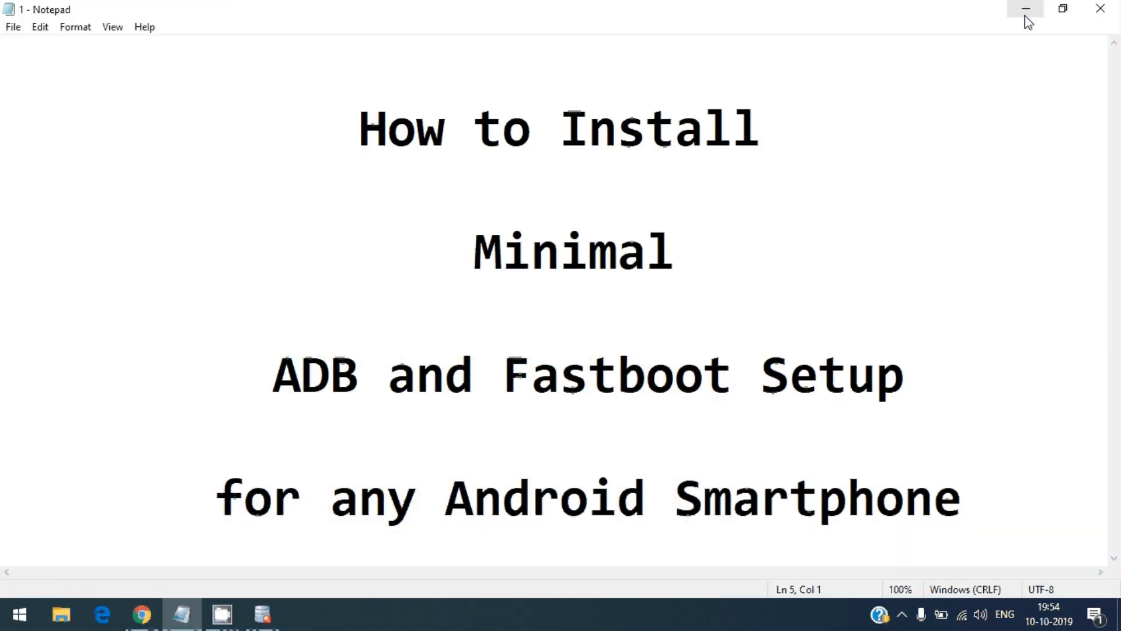
- Minimize Notepad to reveal the Command Prompt at C:\Program Files (x86)\Minimal ADB and Fastboot
left_click(1024, 8)
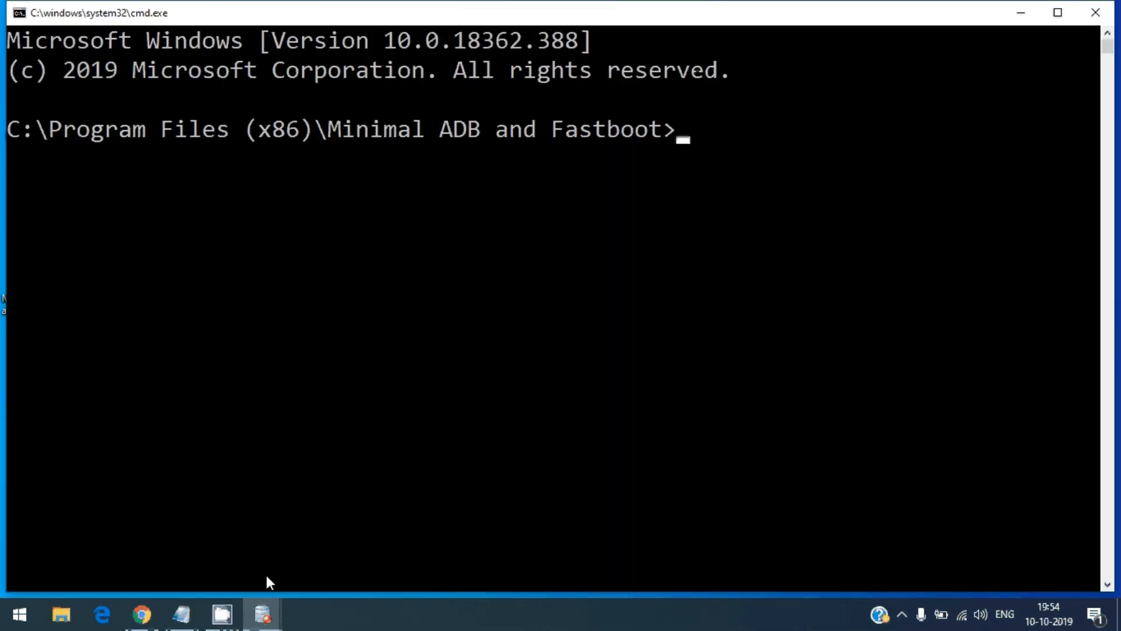
mouse_move(263, 614)
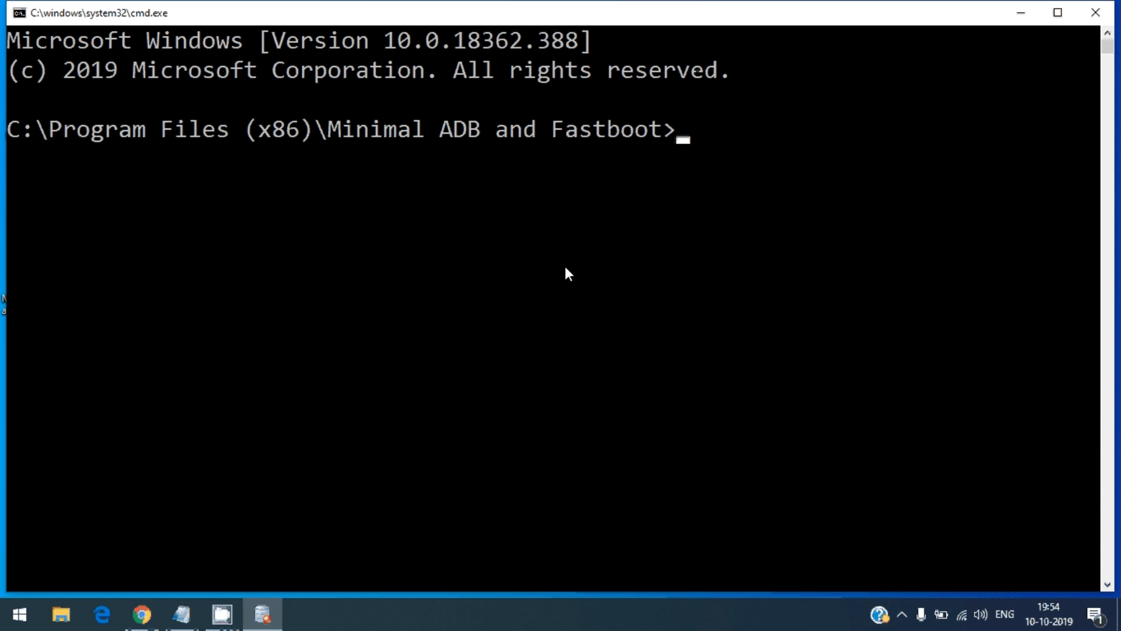
mouse_move(401, 402)
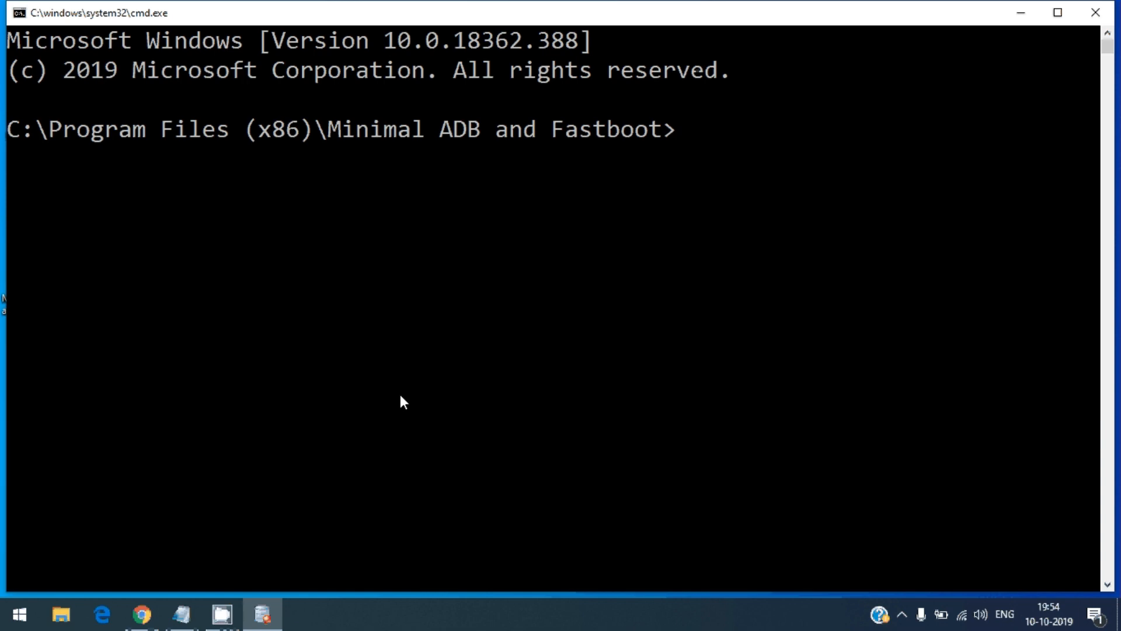
mouse_move(418, 340)
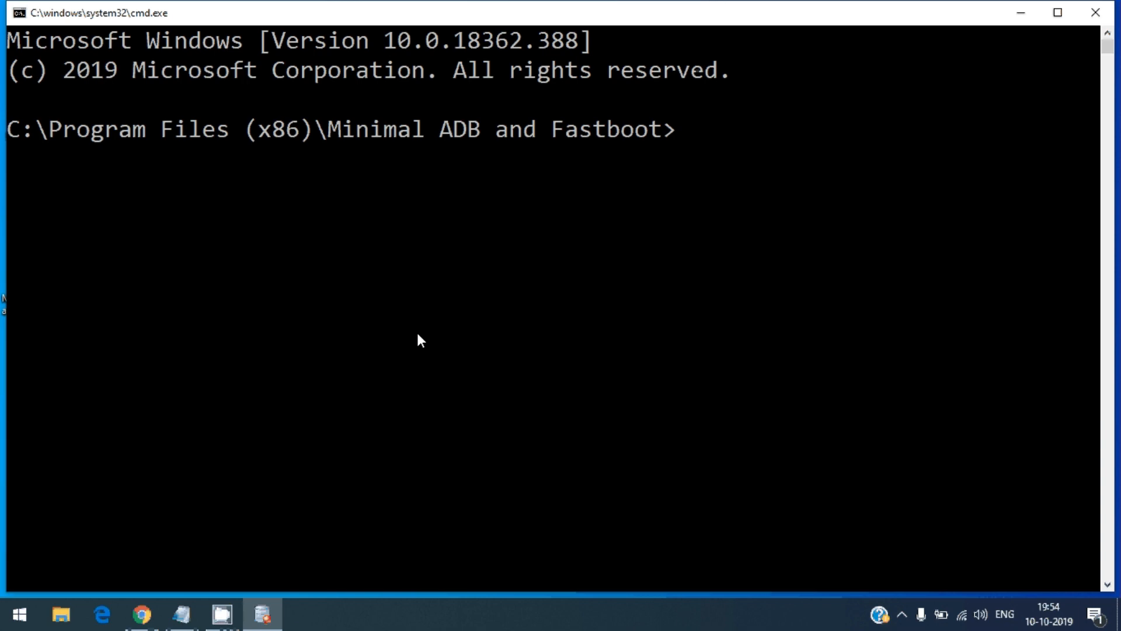
mouse_move(1059, 12)
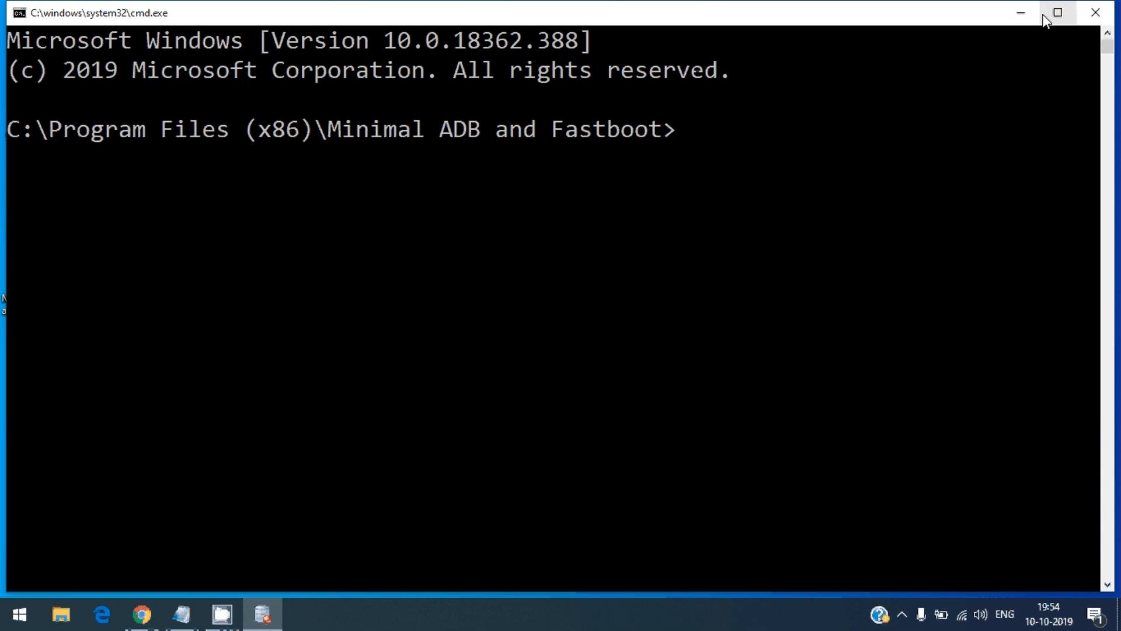
mouse_move(1020, 13)
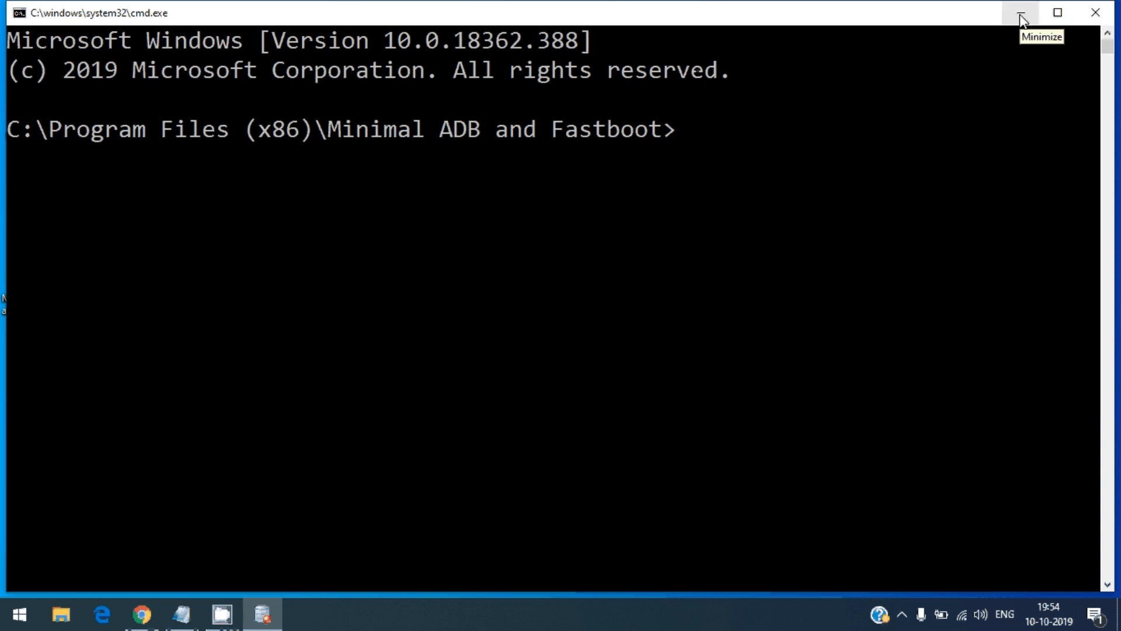